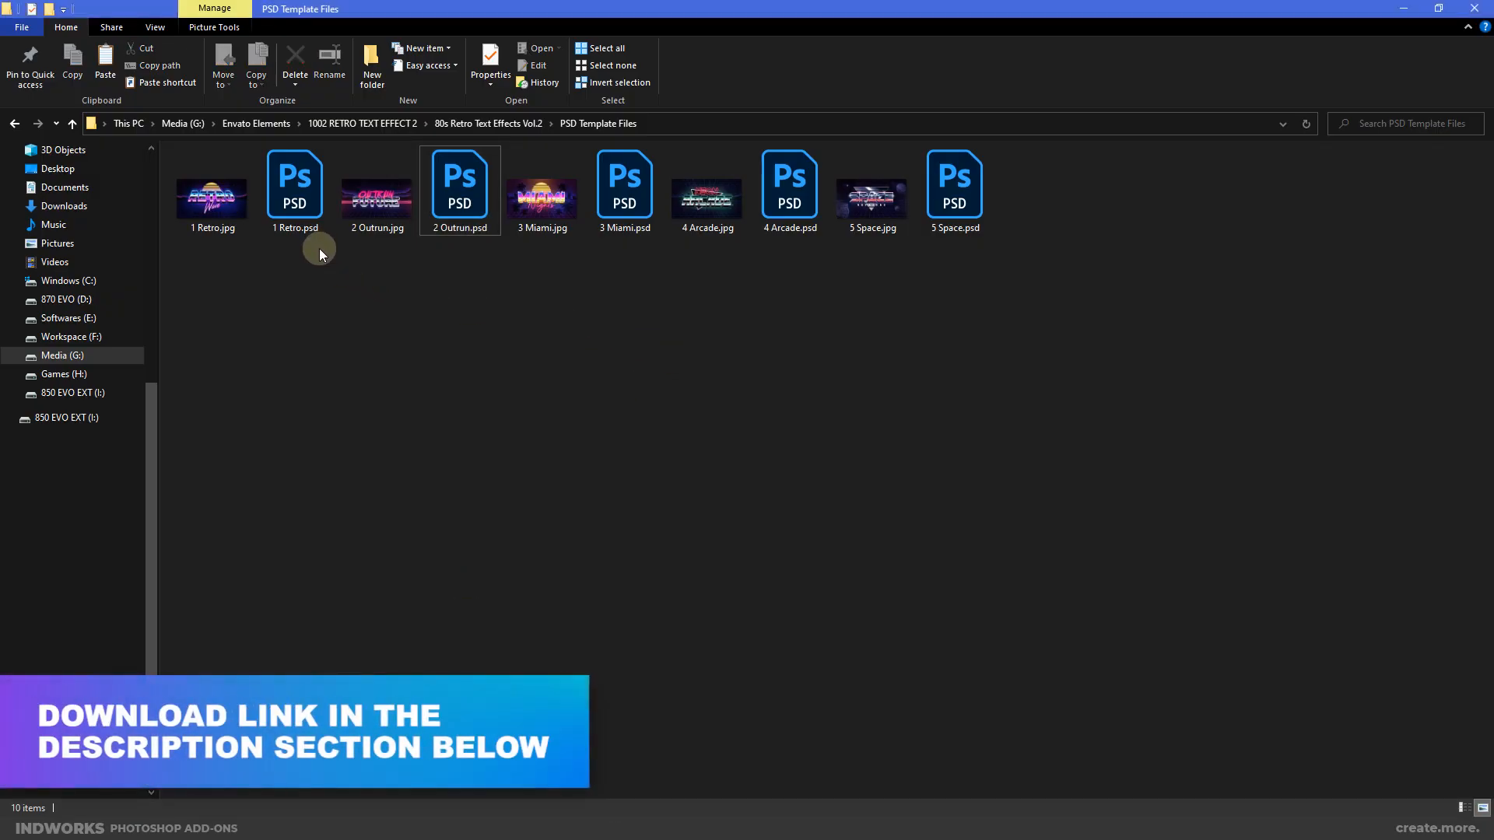
Step: Open the 1 Retro.psd and 2 Outrun.psd templates in Photoshop from the template folder
double_click(294, 180)
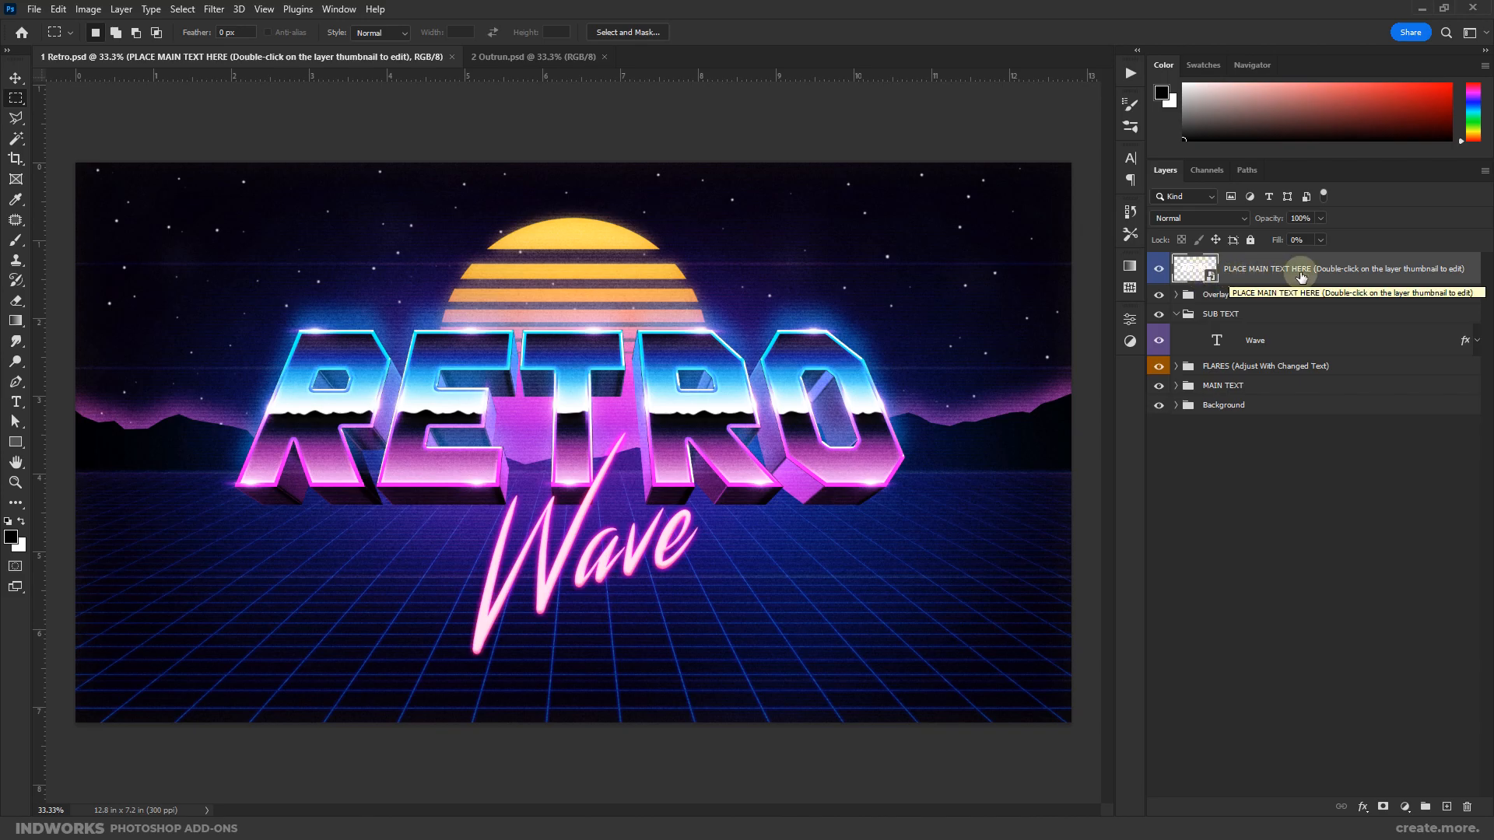
Step: Replace the main-text smart object's RETRO placeholder with HELLO in white and commit it
double_click(1194, 268)
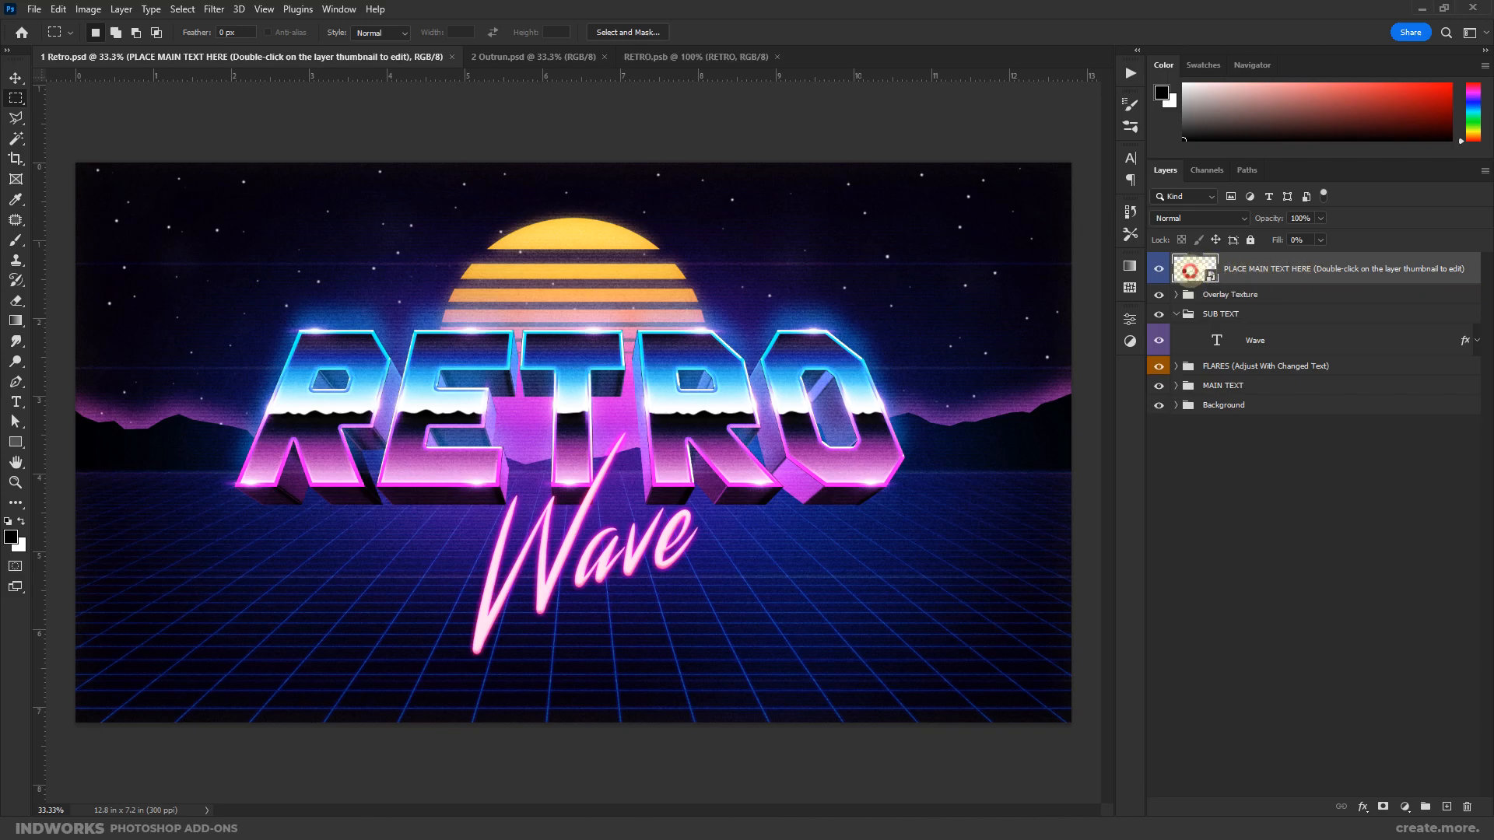
click(696, 57)
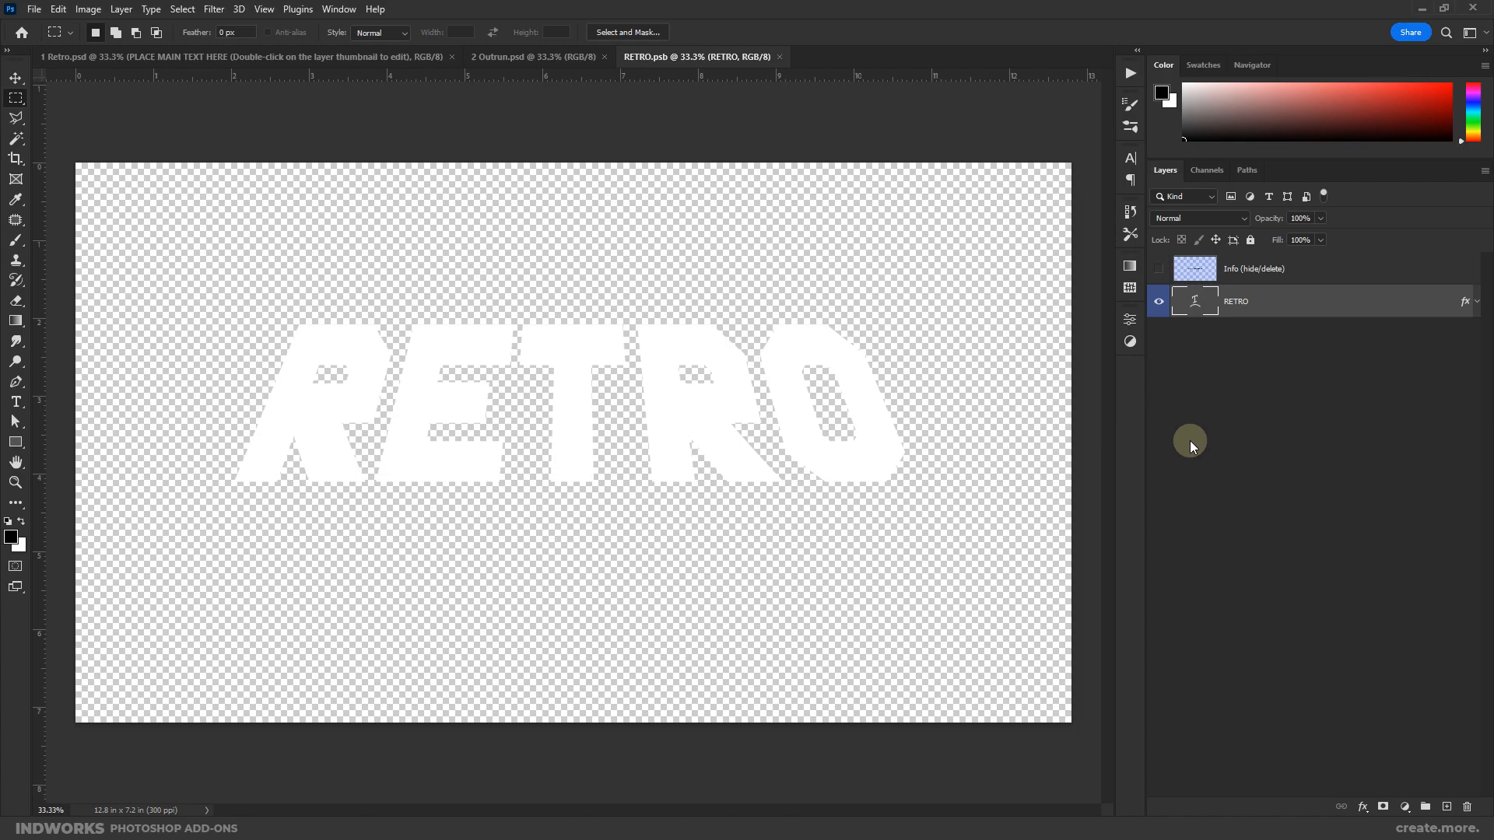
mouse_move(92, 384)
text(H)
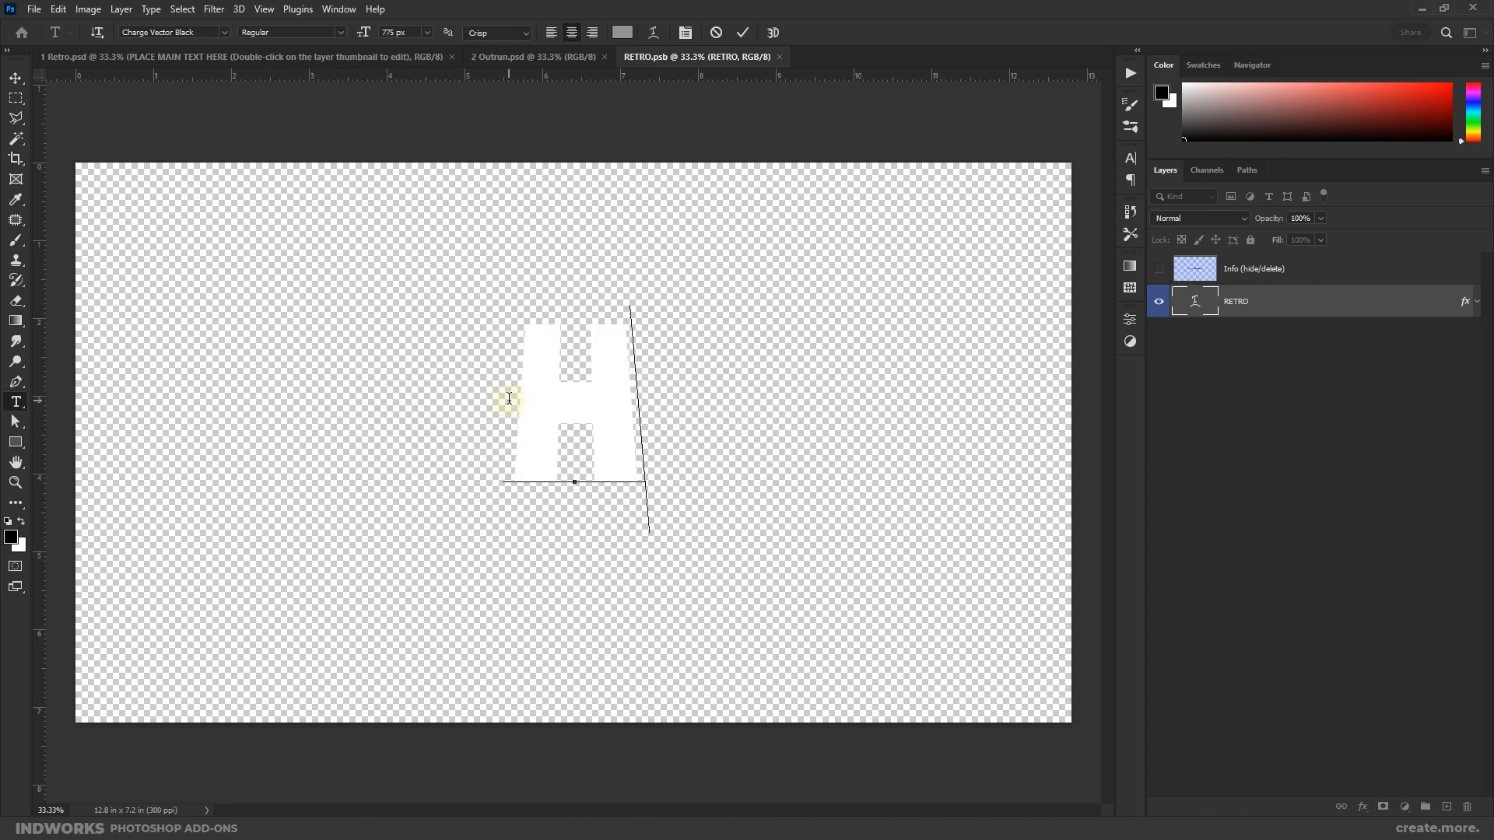
click(744, 33)
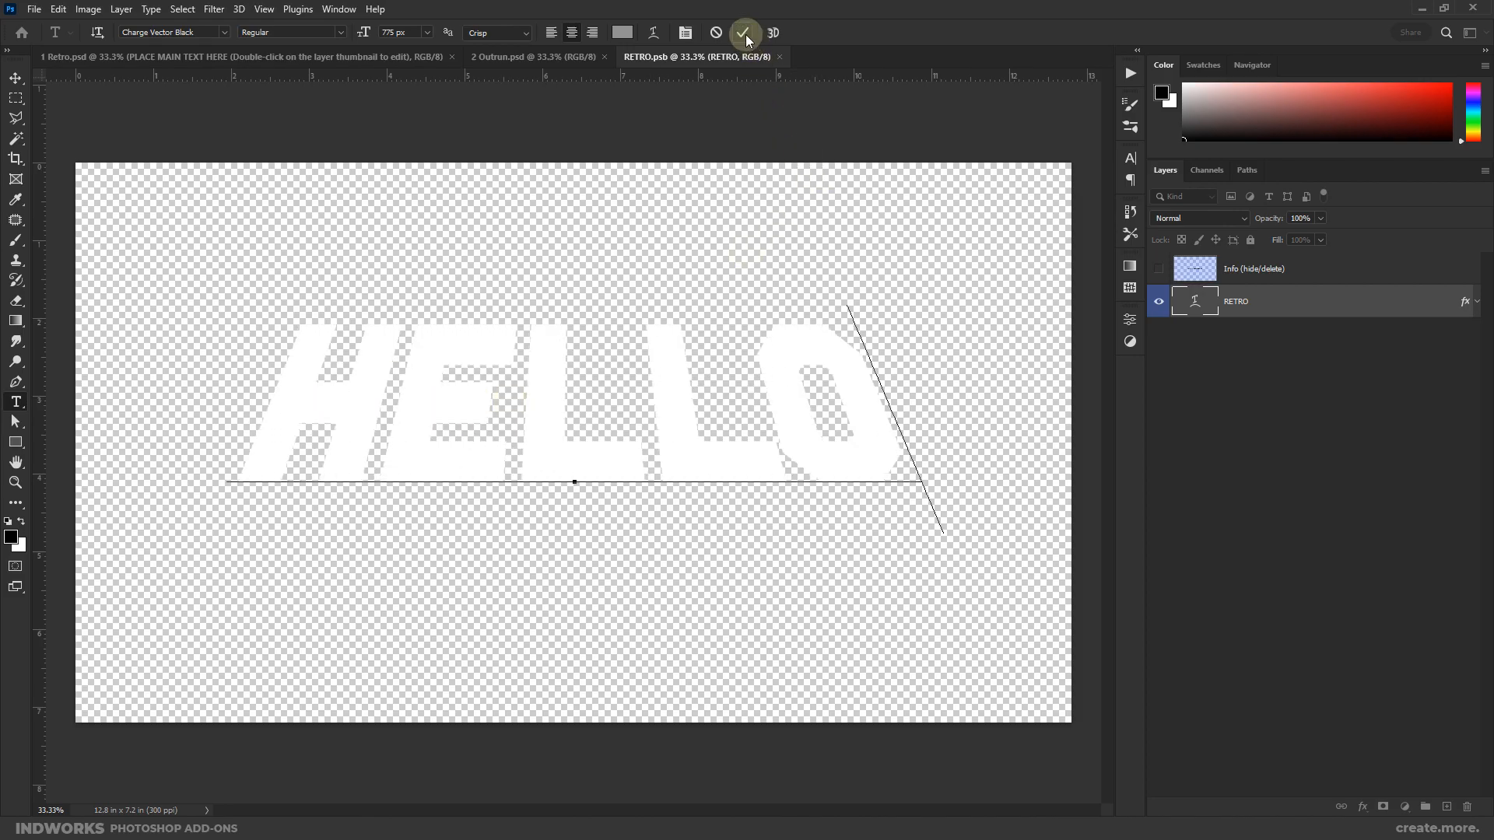
click(33, 9)
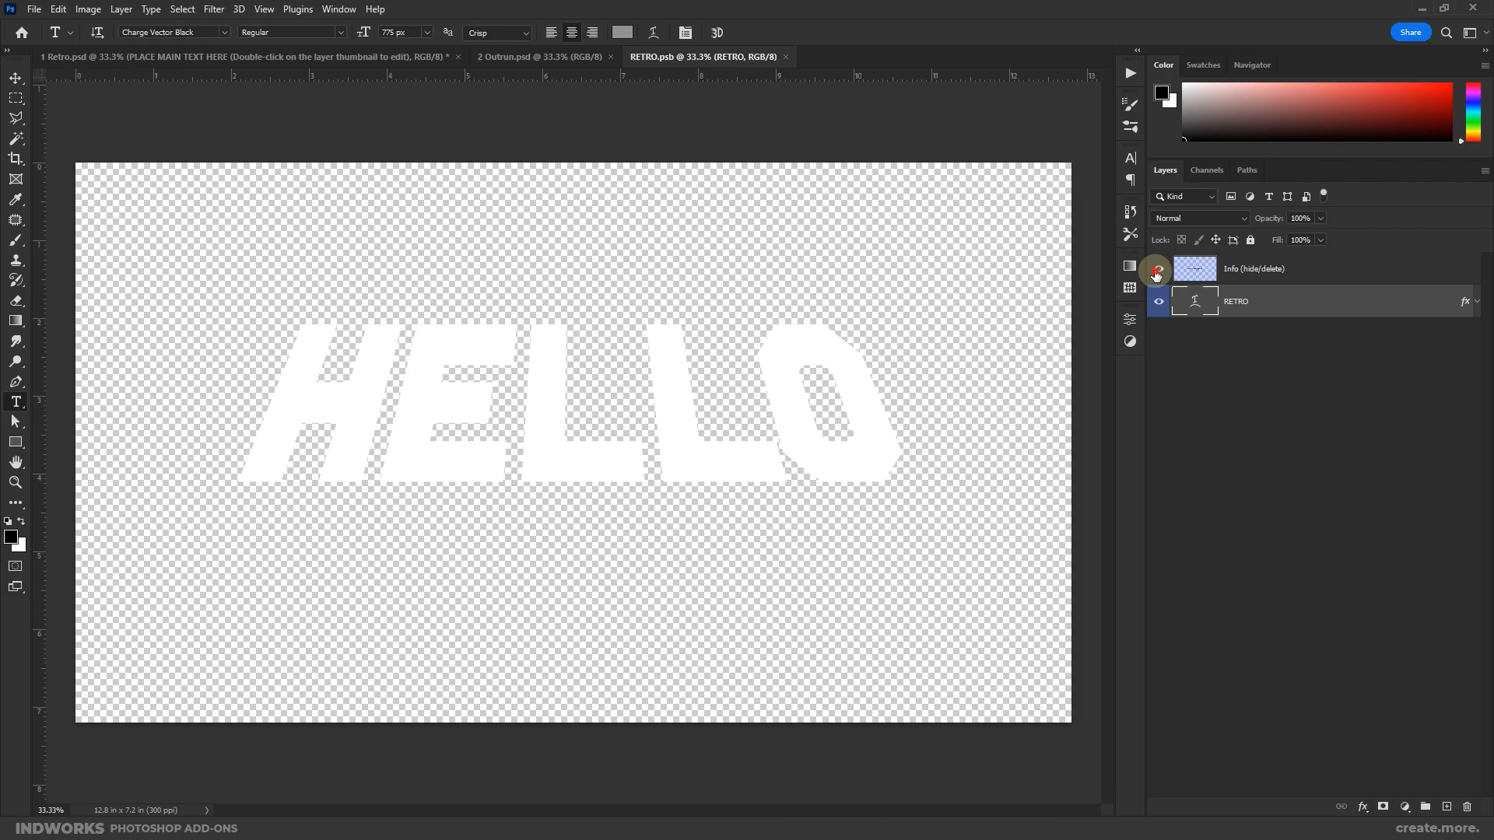
Step: Show and then hide the template's Info instruction overlay
click(1157, 272)
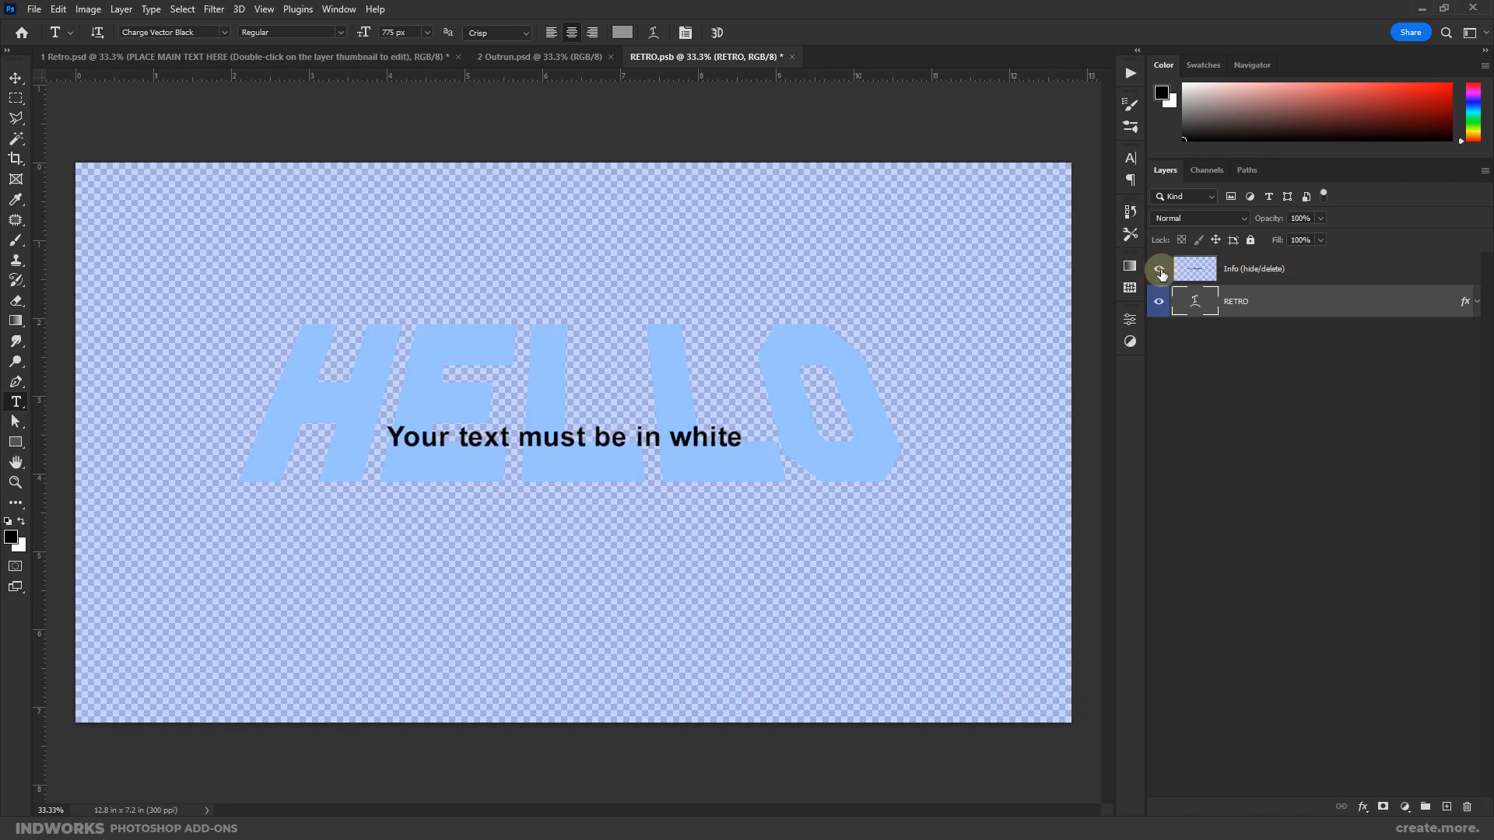
click(1159, 274)
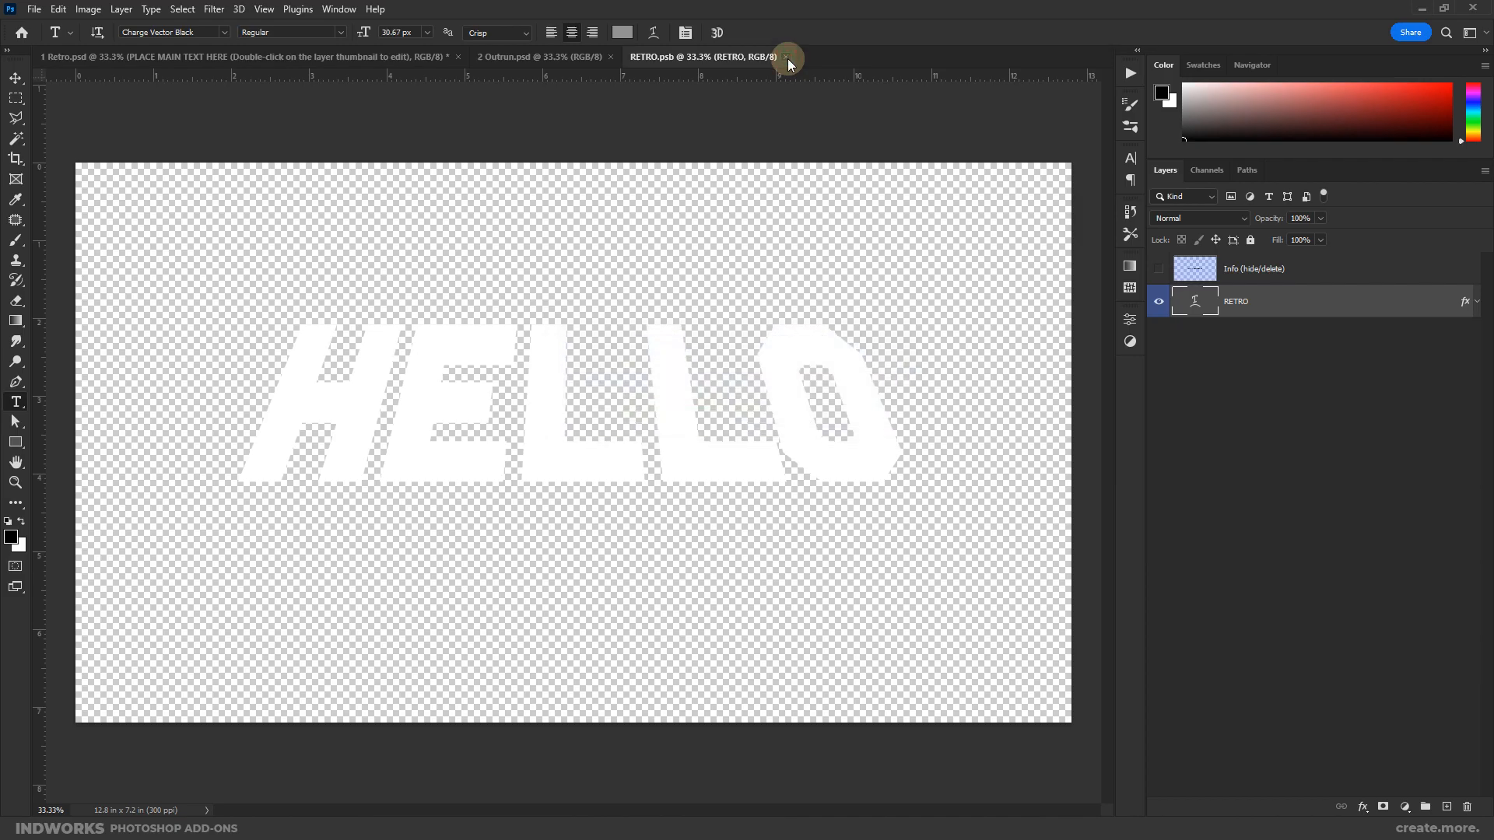
Step: Save and close the RETRO.psb smart object so the template title reads HELLO, then select FLARES
click(785, 56)
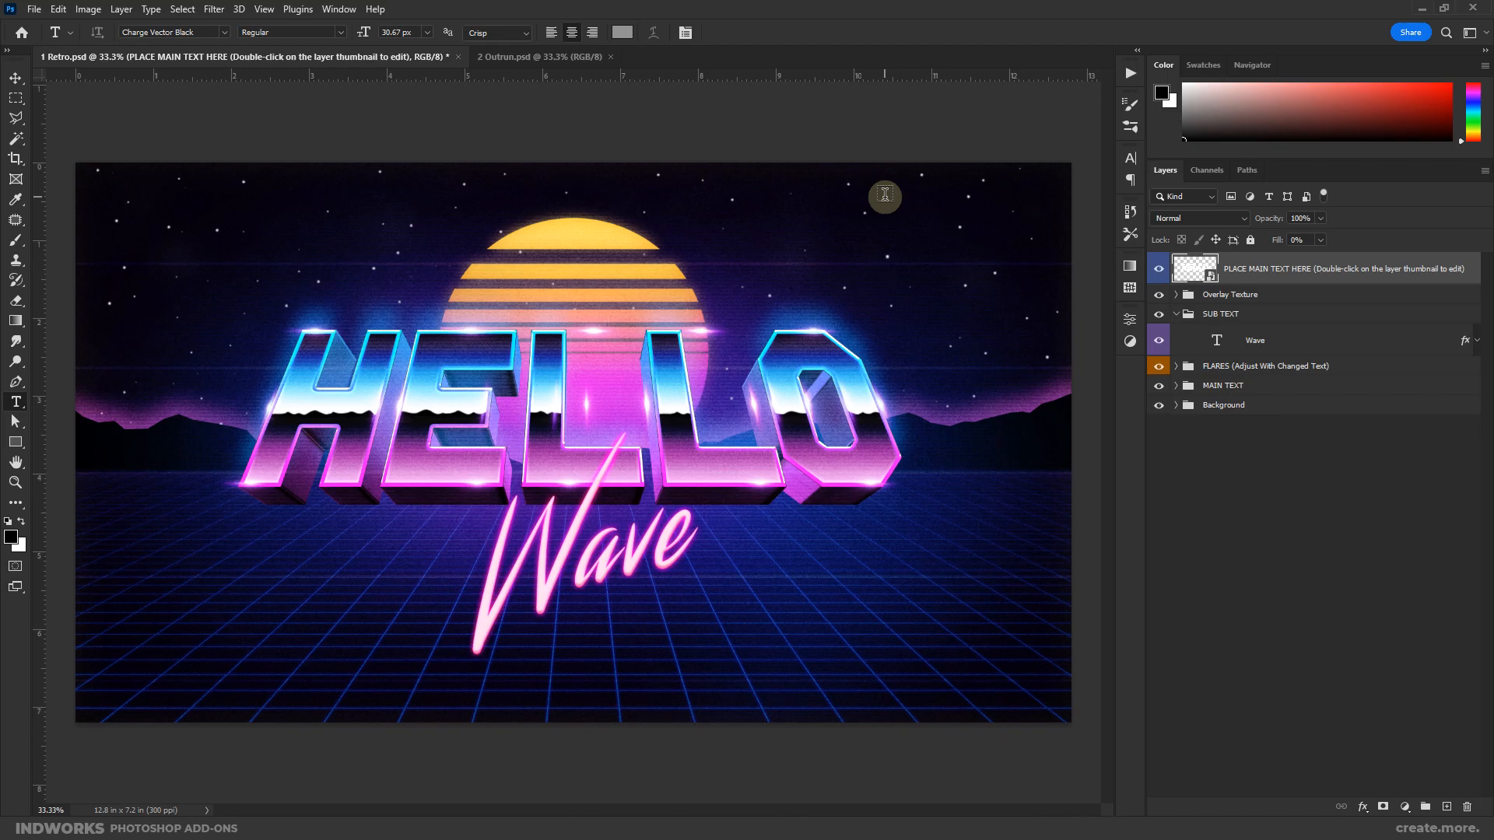
mouse_move(450, 315)
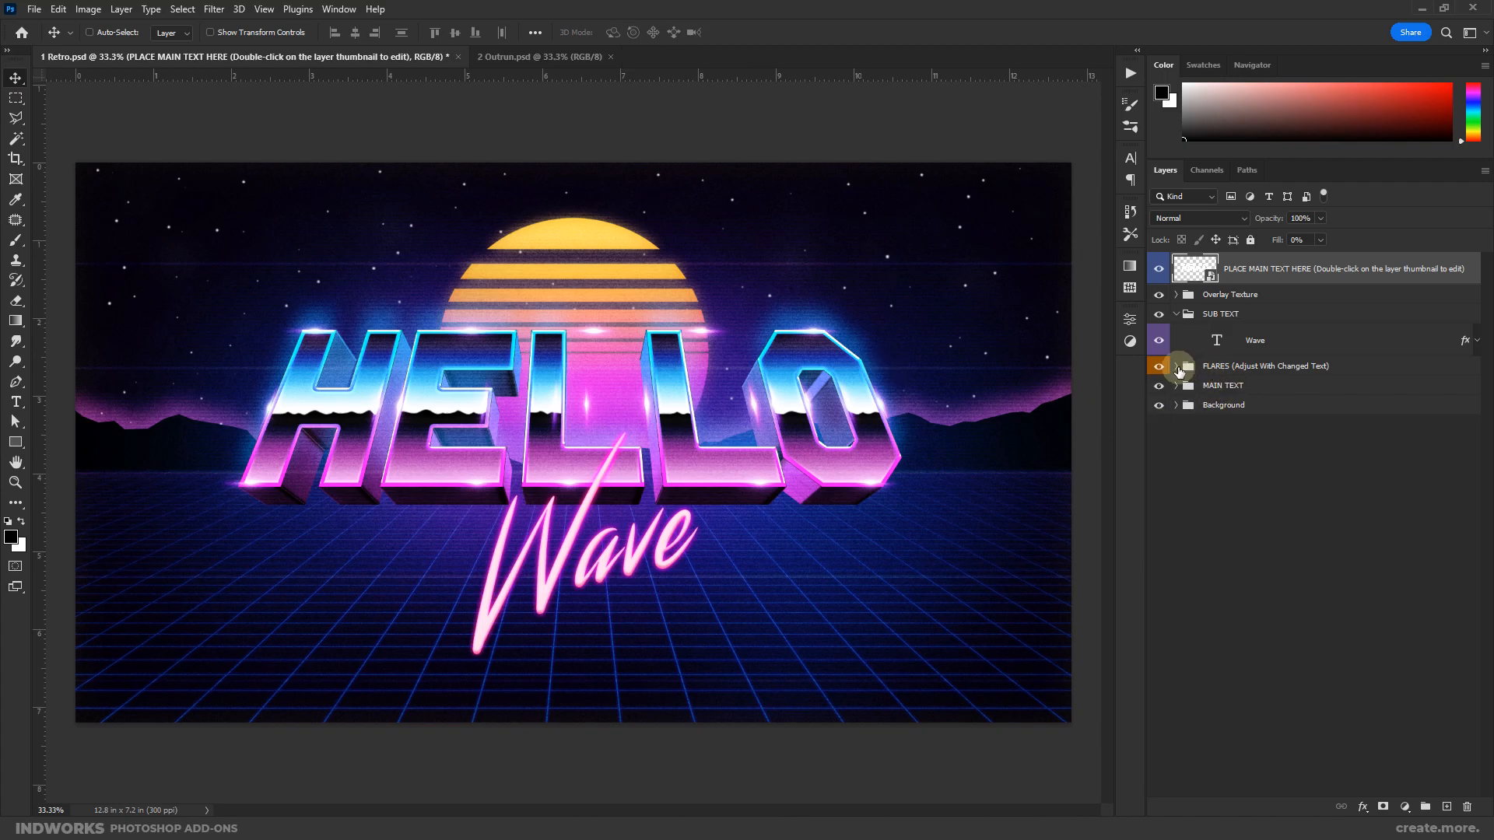
click(1266, 364)
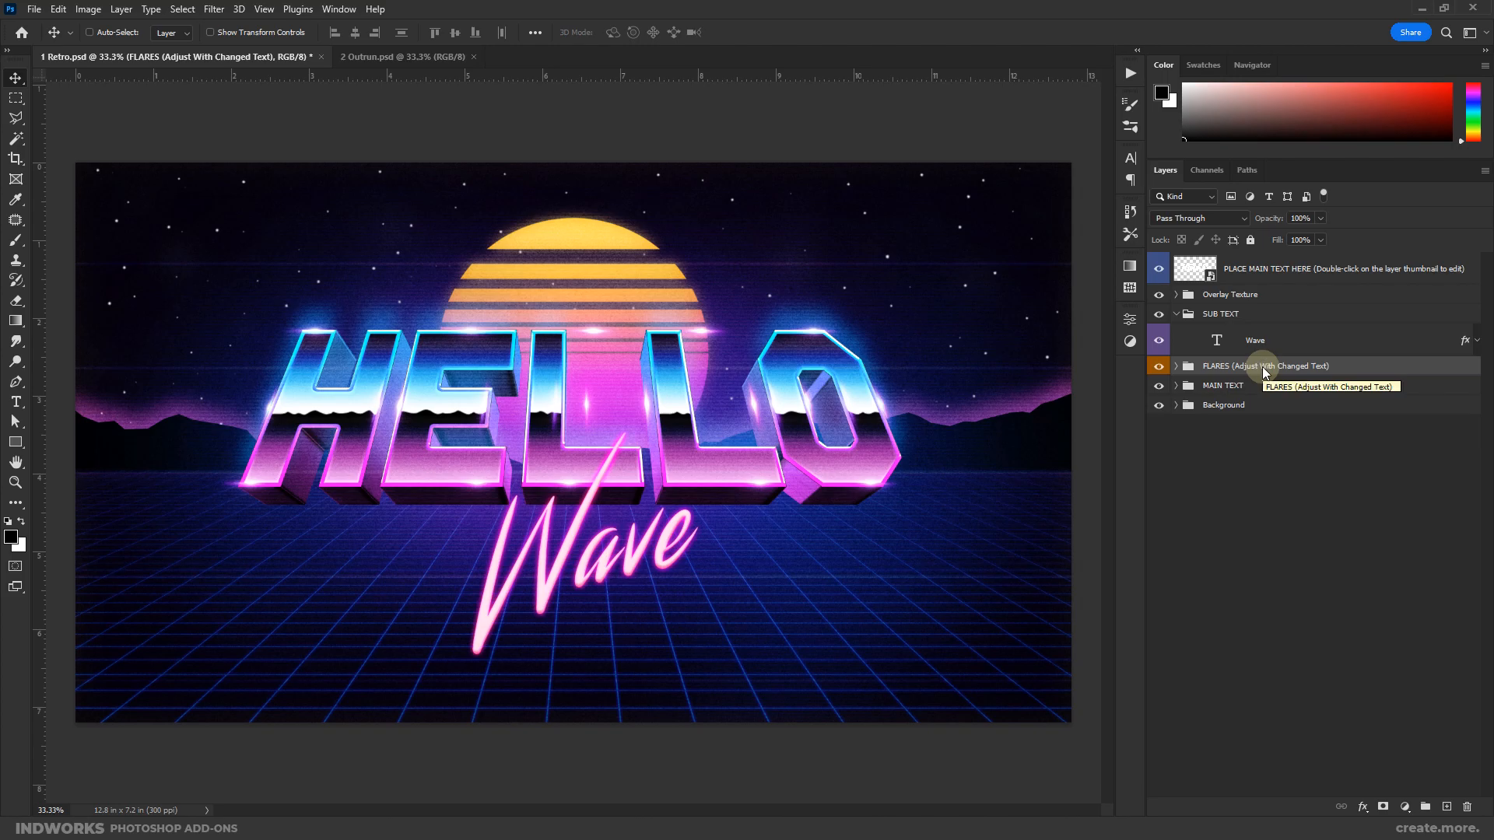
Step: Resize and rotate a horizontal flare layer to fit the HELLO letters, then duplicate it
click(1176, 366)
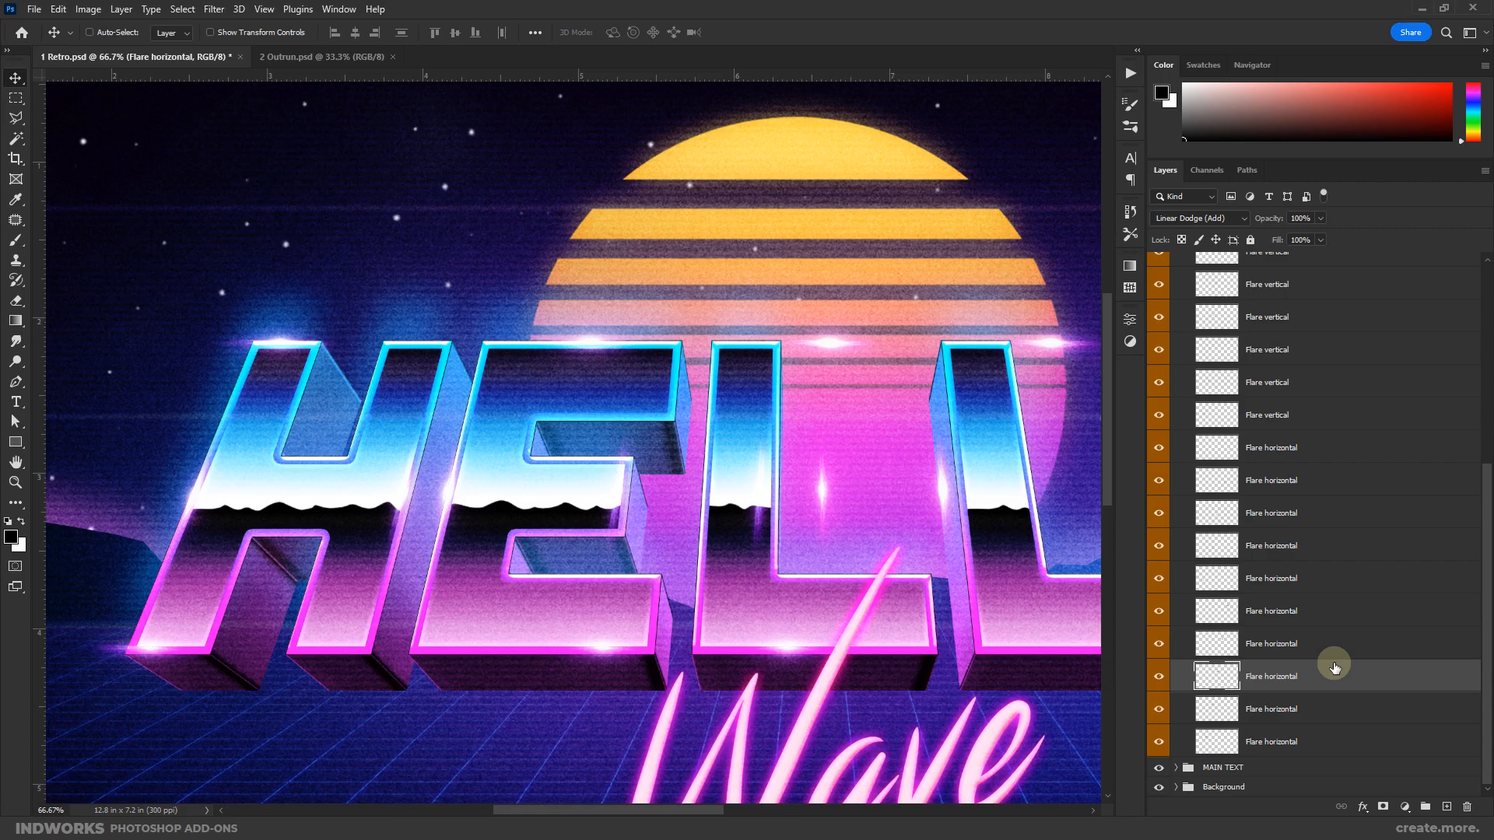
click(90, 31)
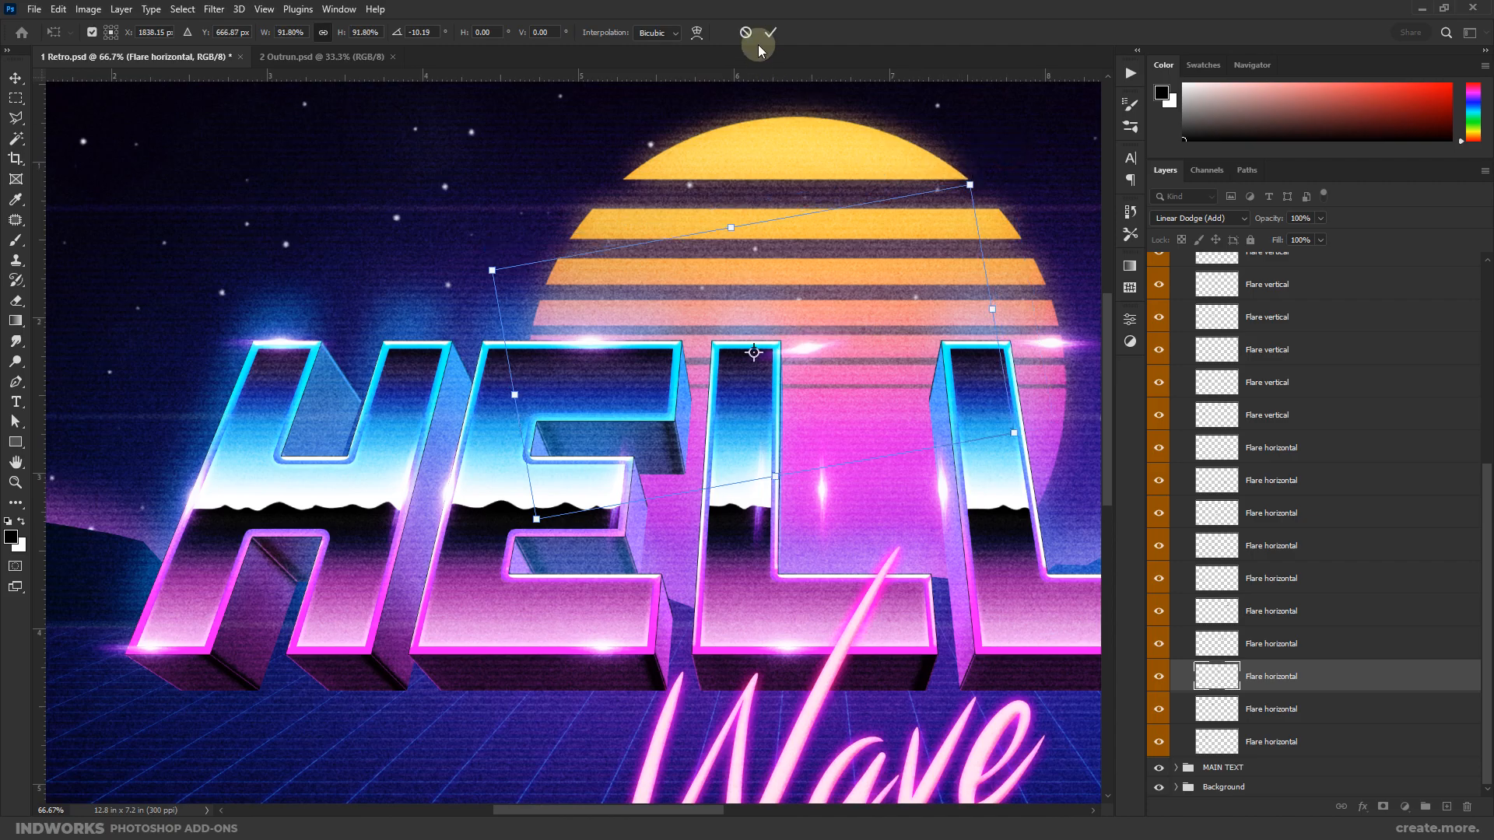
click(759, 39)
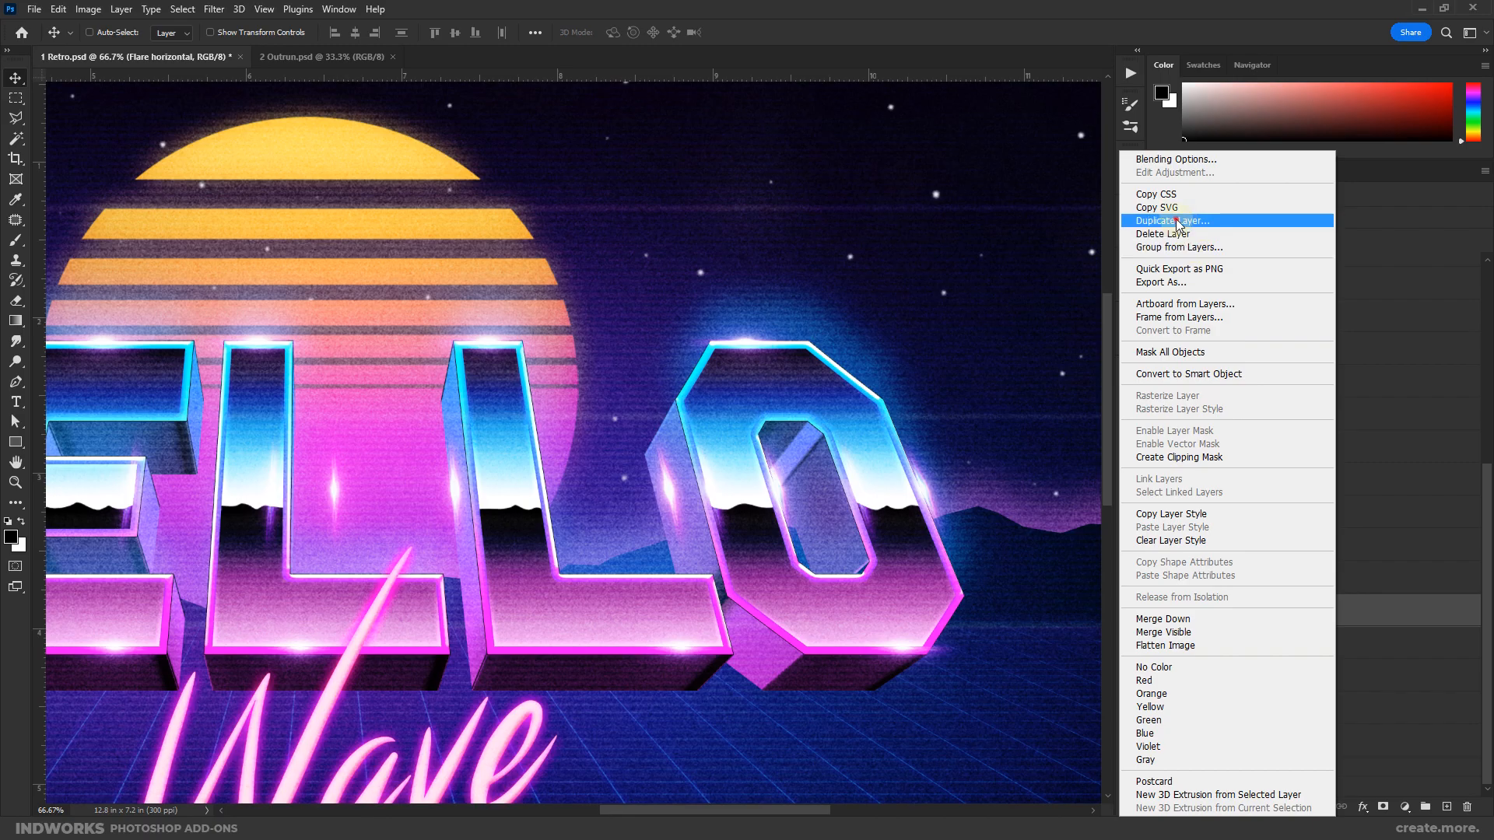
click(1172, 221)
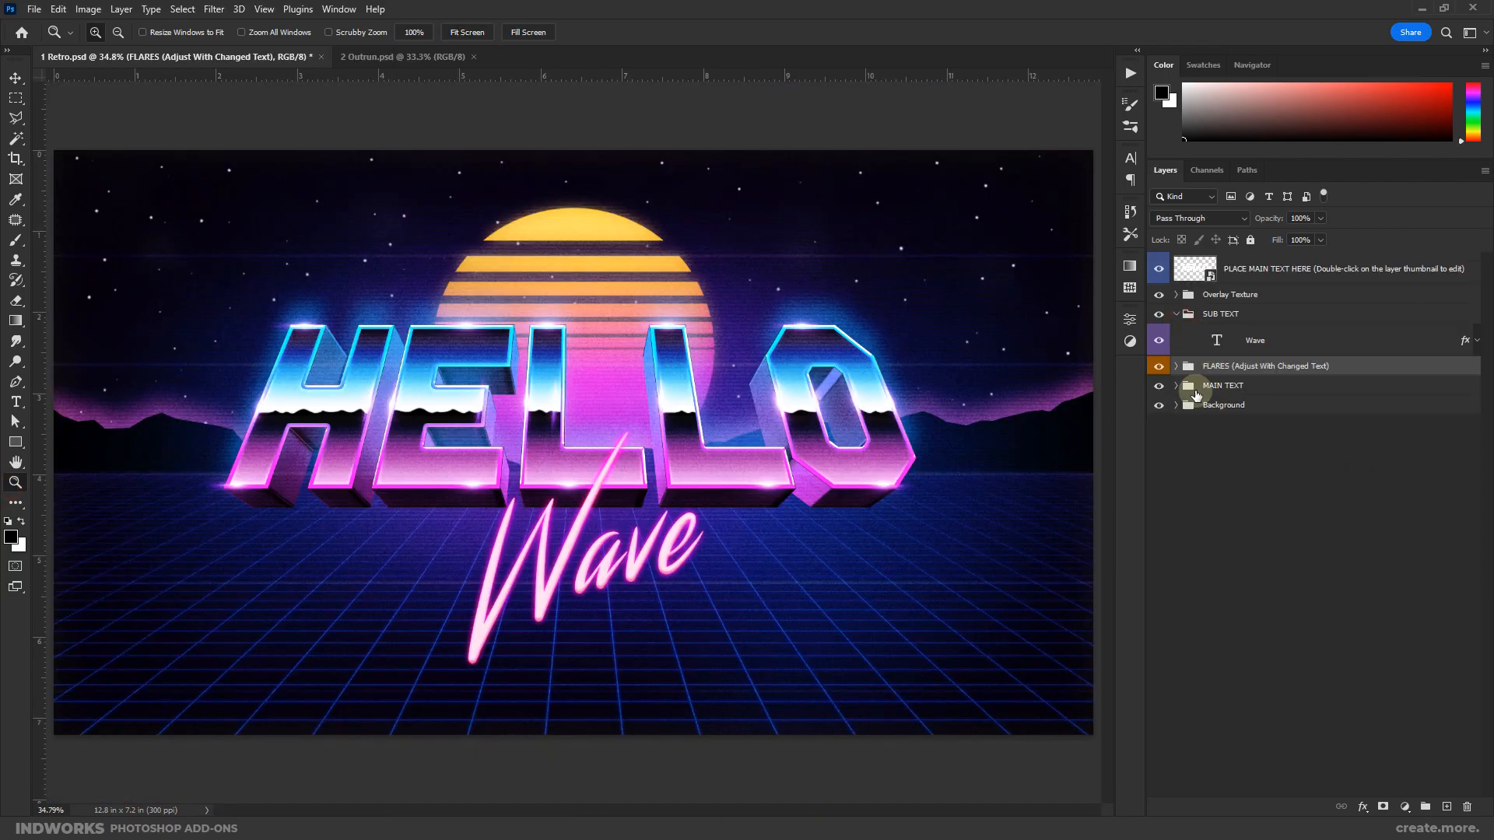
Step: Inspect the MAIN TEXT and EXTRUSION groups and change the Wave subtitle to read Retro
click(1176, 386)
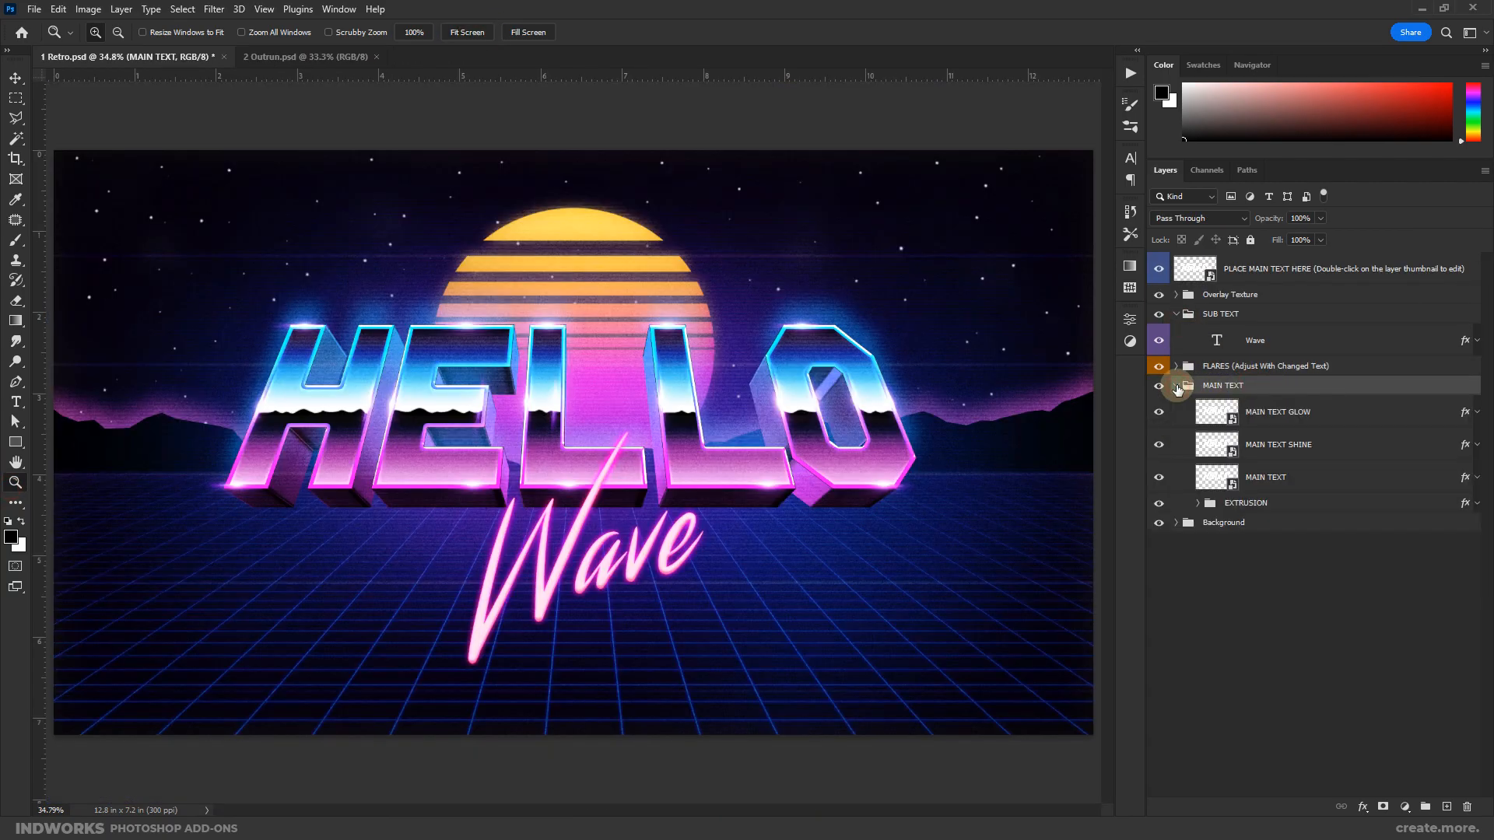
click(1245, 503)
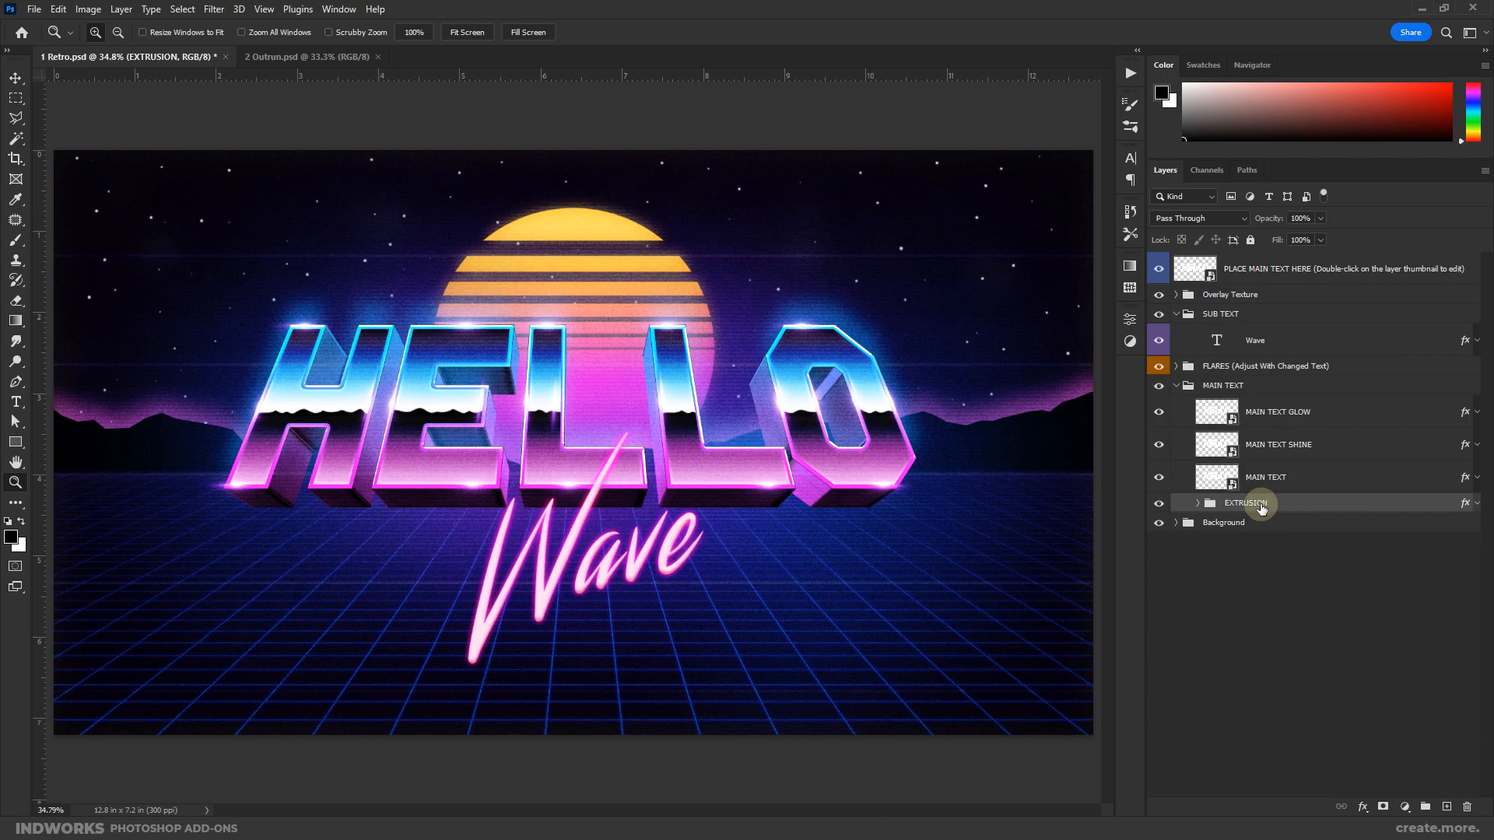
click(1199, 502)
text(Retr)
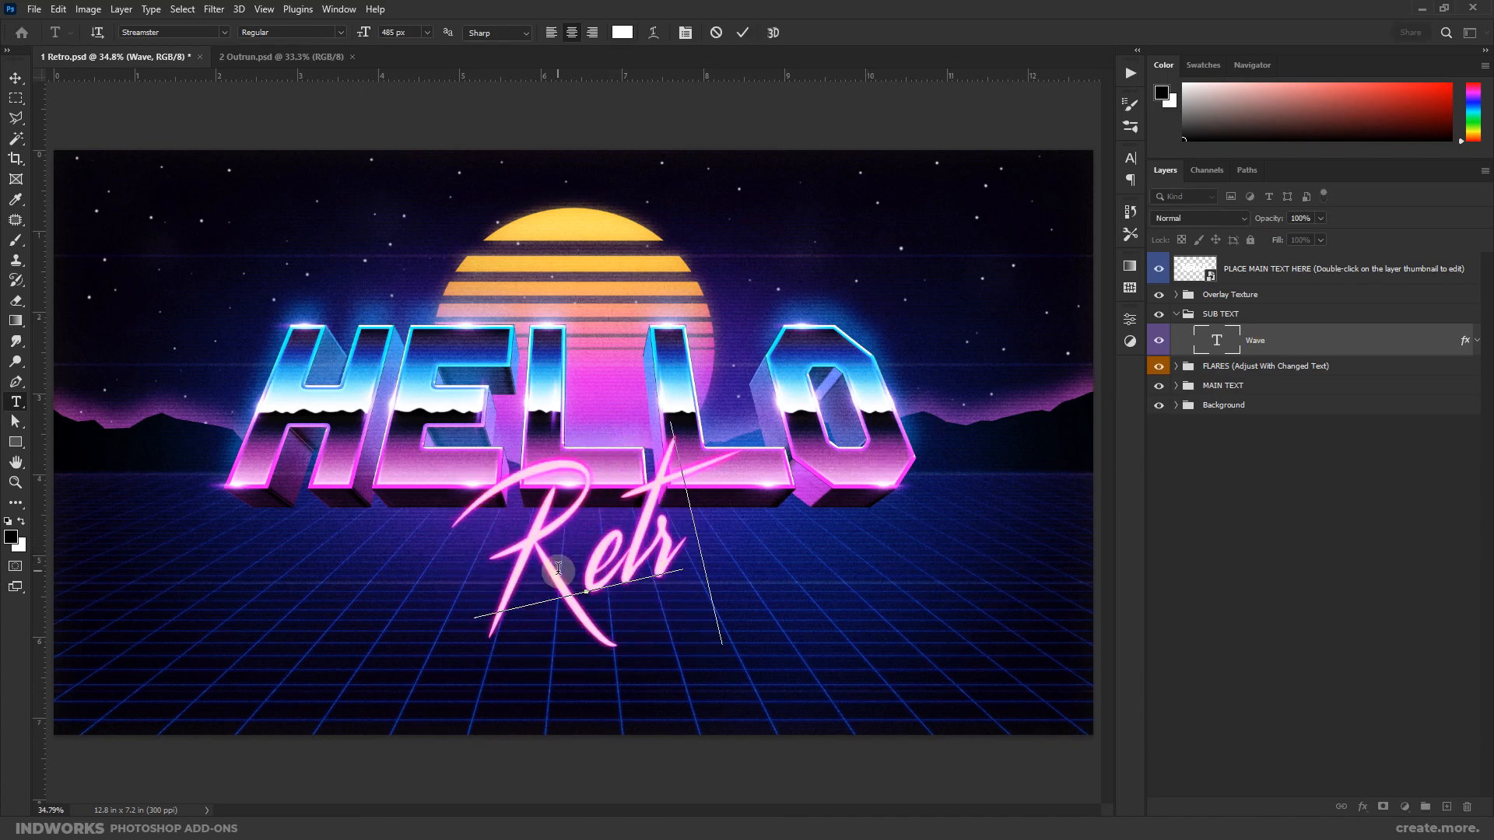
click(743, 31)
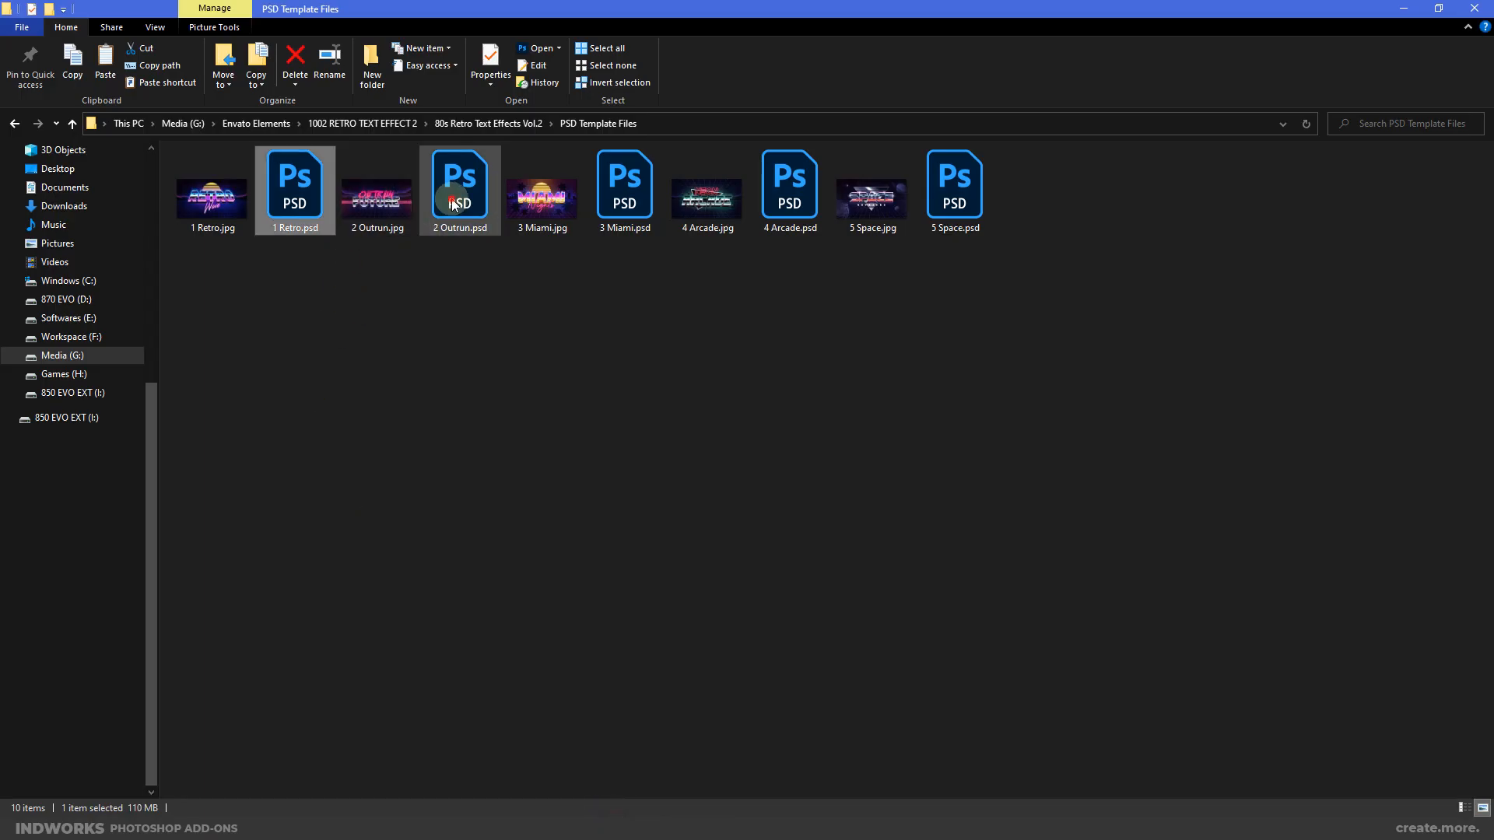
Step: Open the 2 Outrun.psd template as the active document
double_click(459, 181)
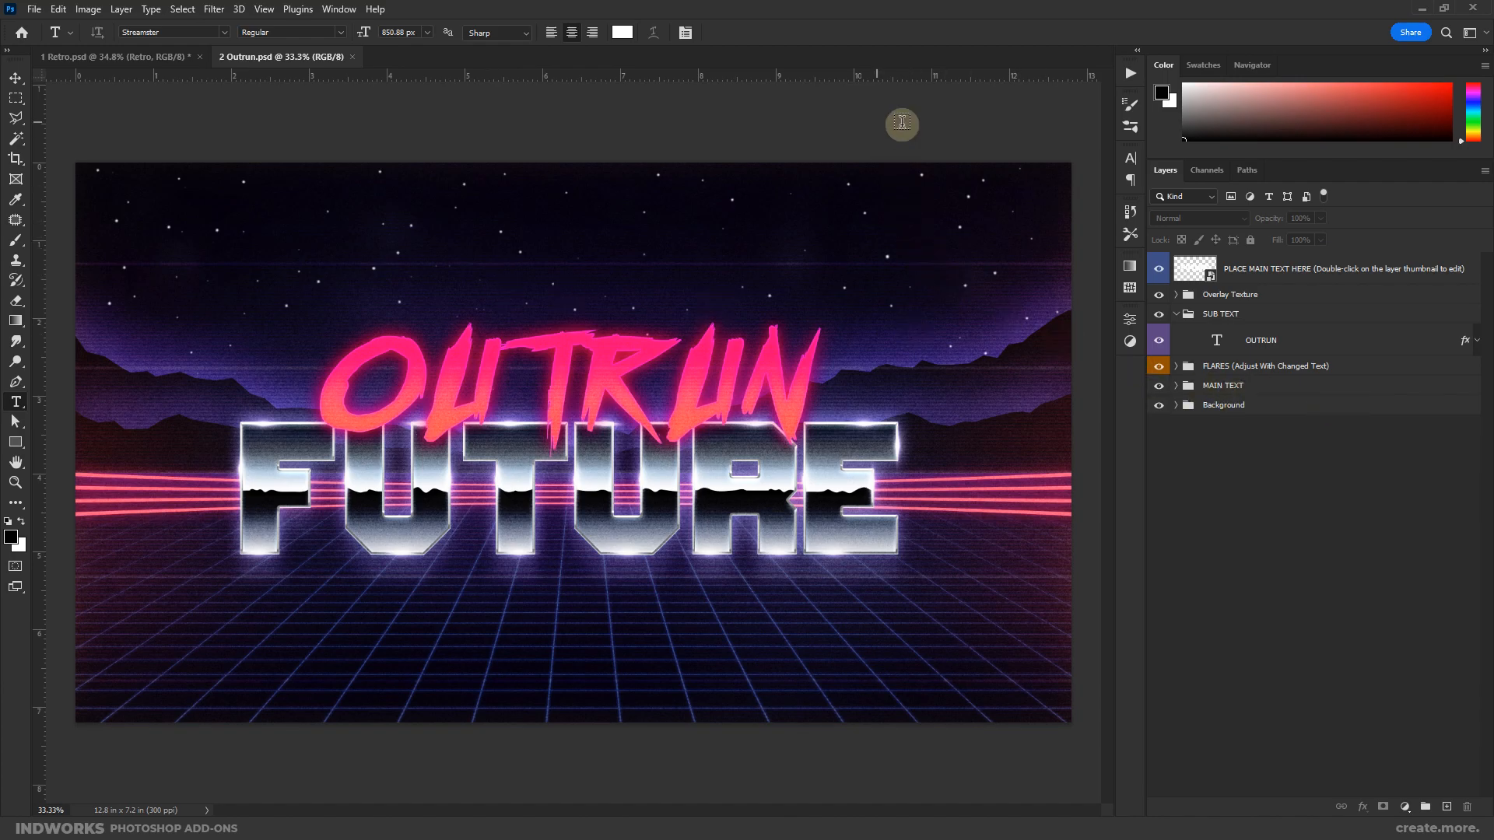
Step: Change the Outrun main title from FUTURE to RETRO, hide the FLARES group and select Background
double_click(1193, 268)
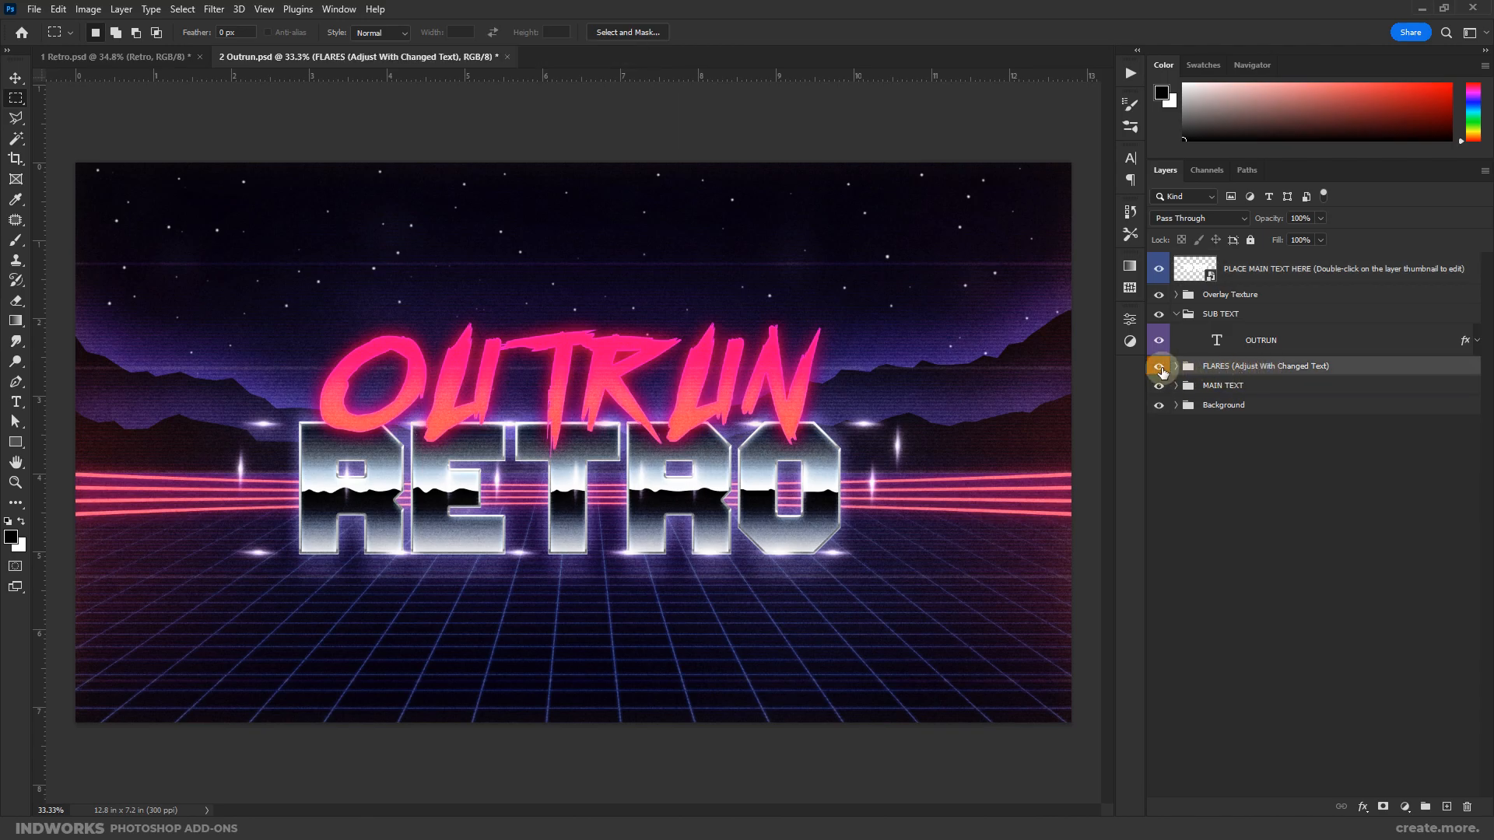
click(1158, 366)
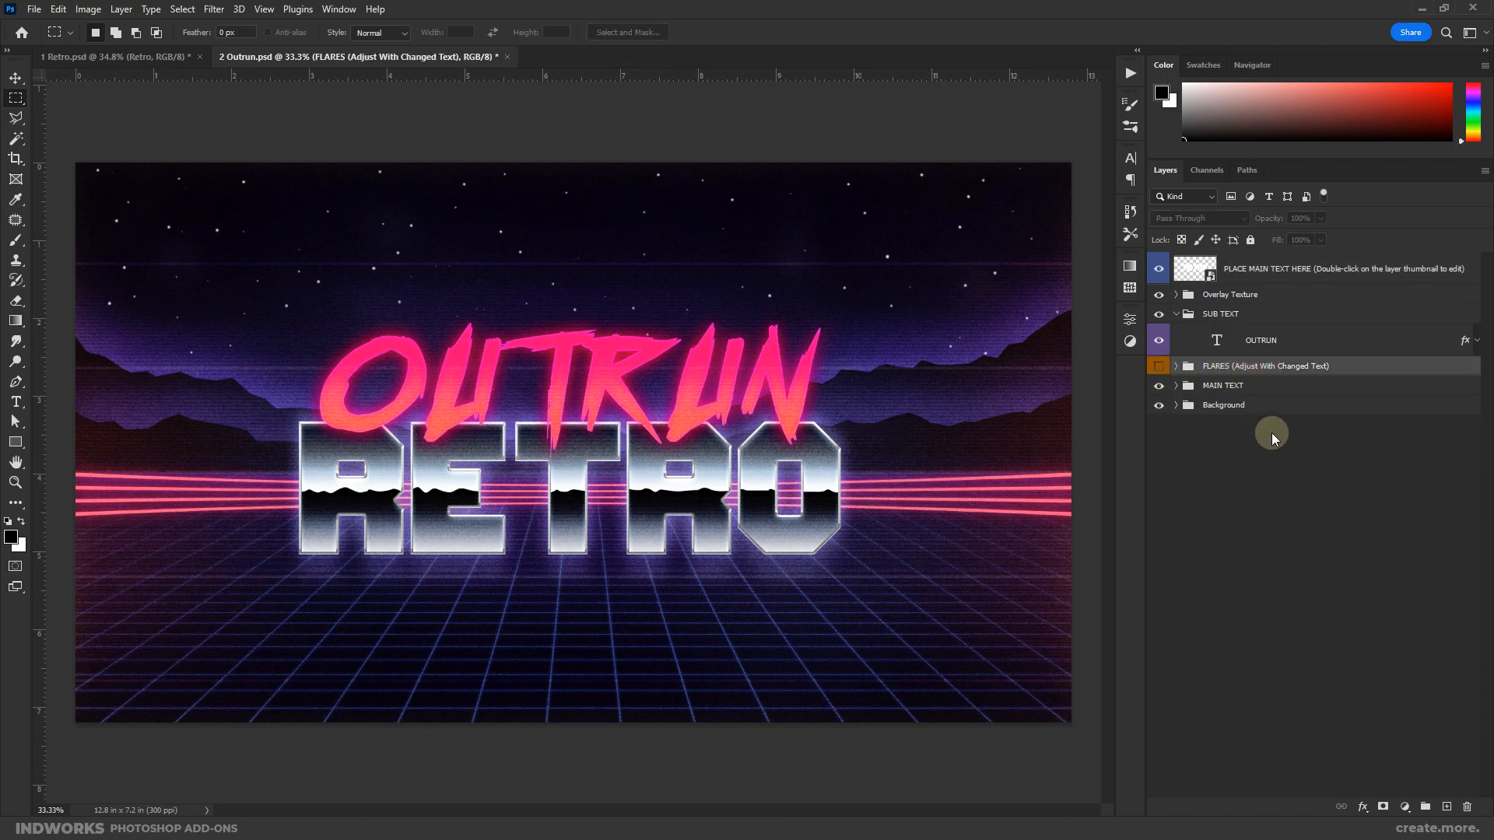
click(1223, 404)
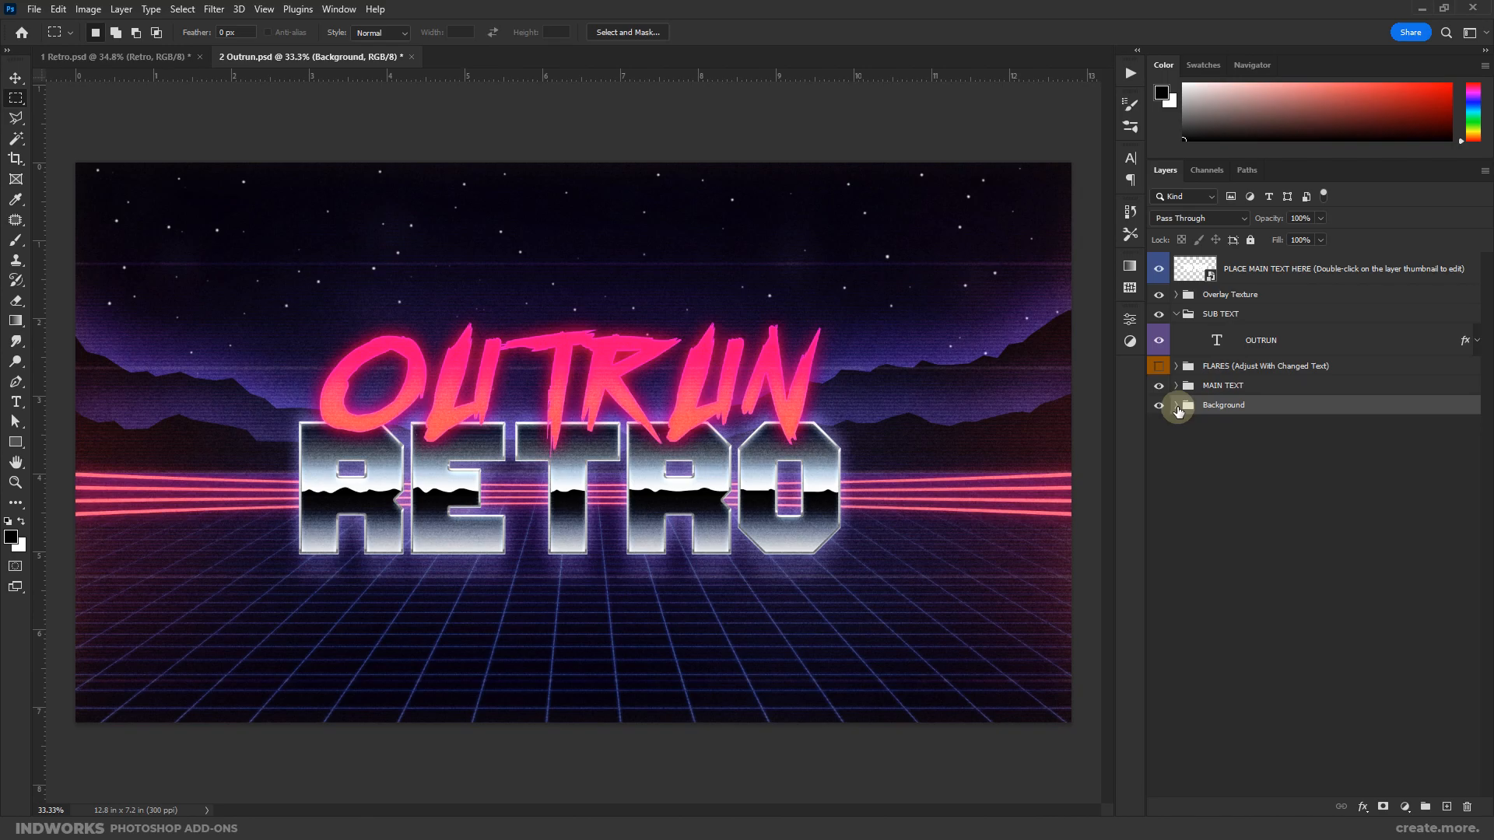
Step: Expand the Background group and look at Color Fill 4's solid colour without changing it
click(1178, 404)
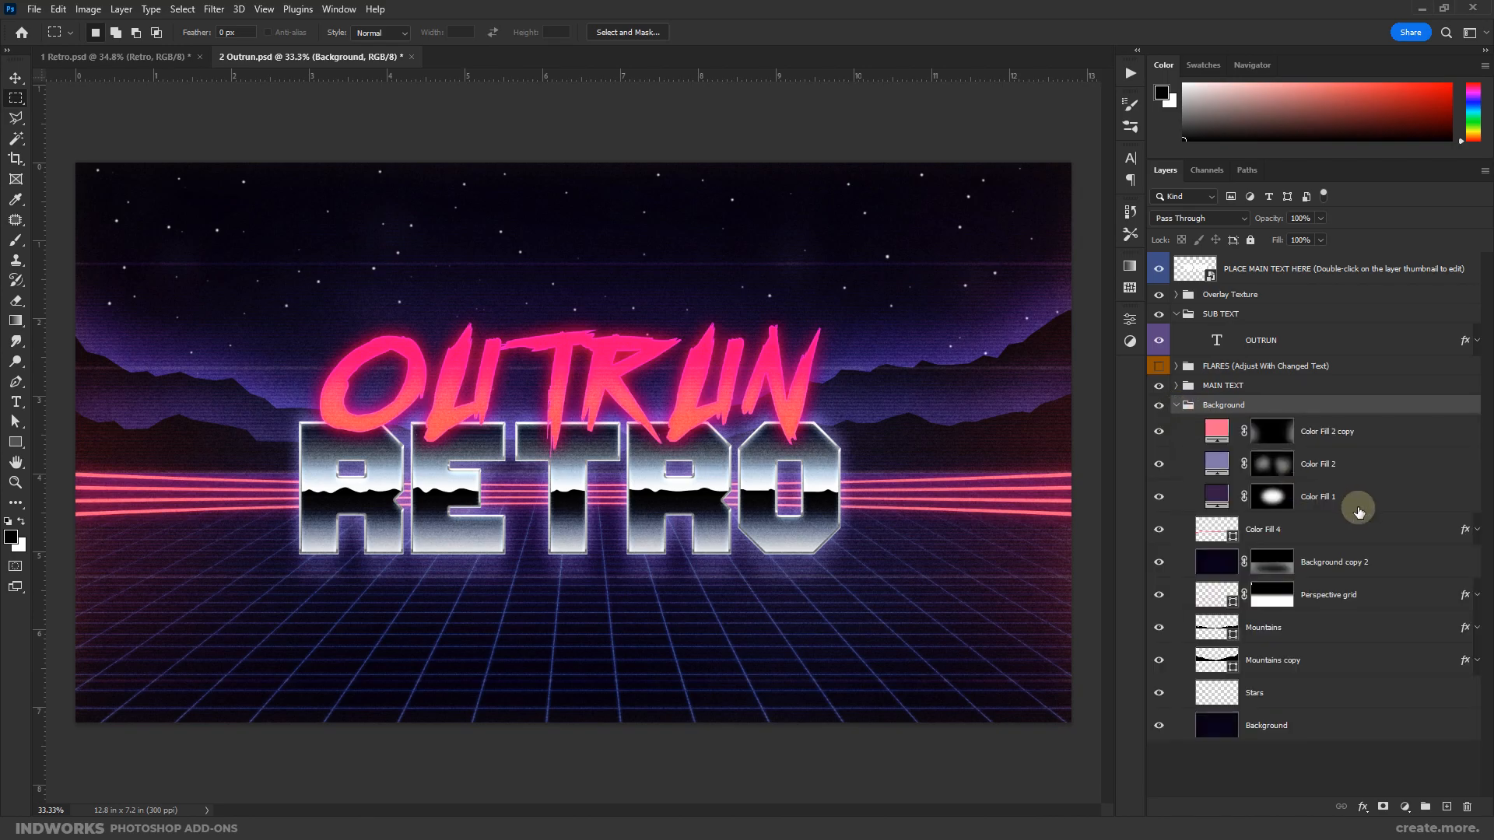
click(1262, 529)
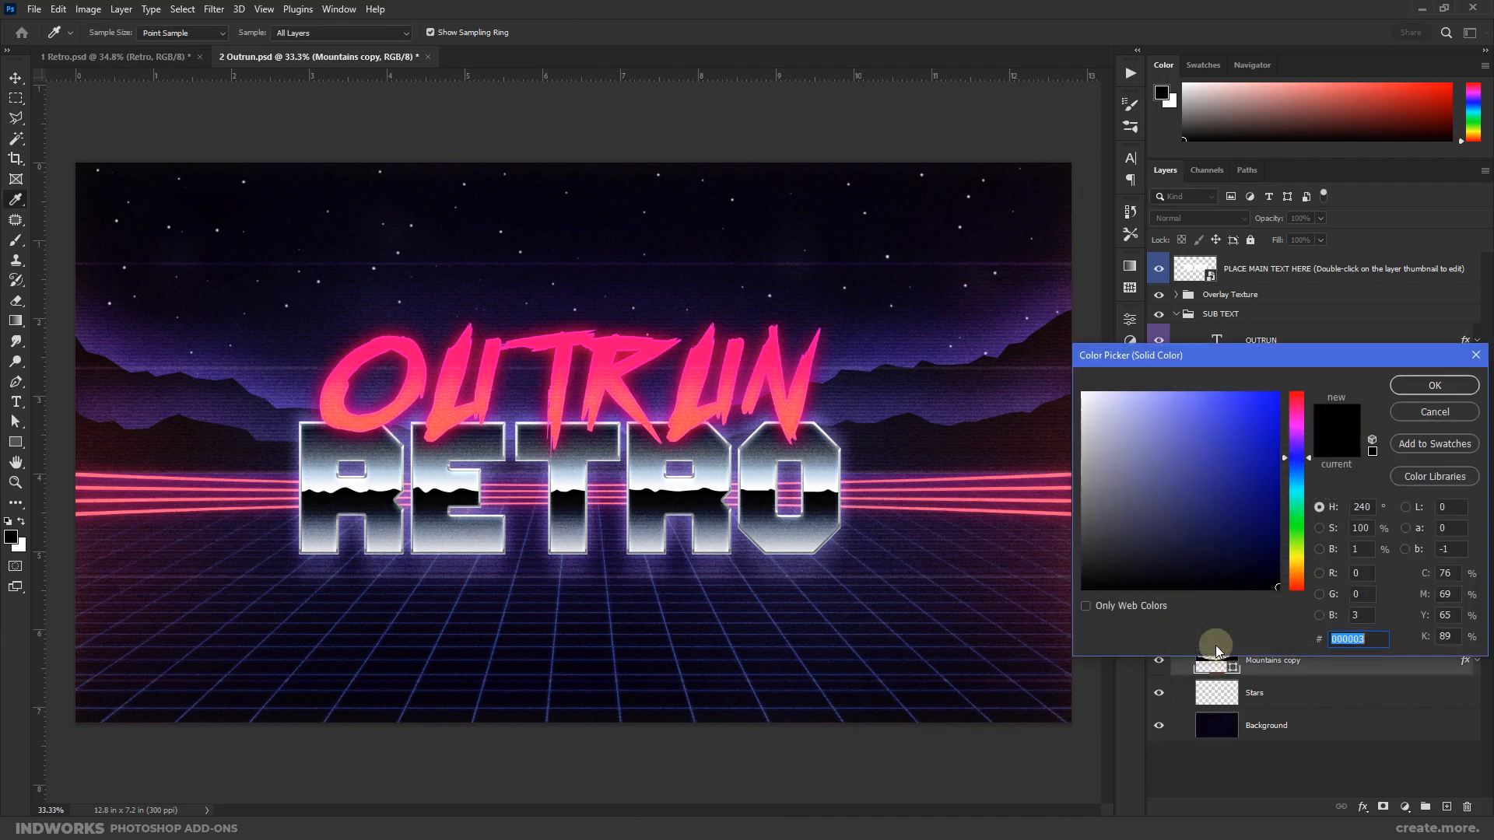
click(1227, 525)
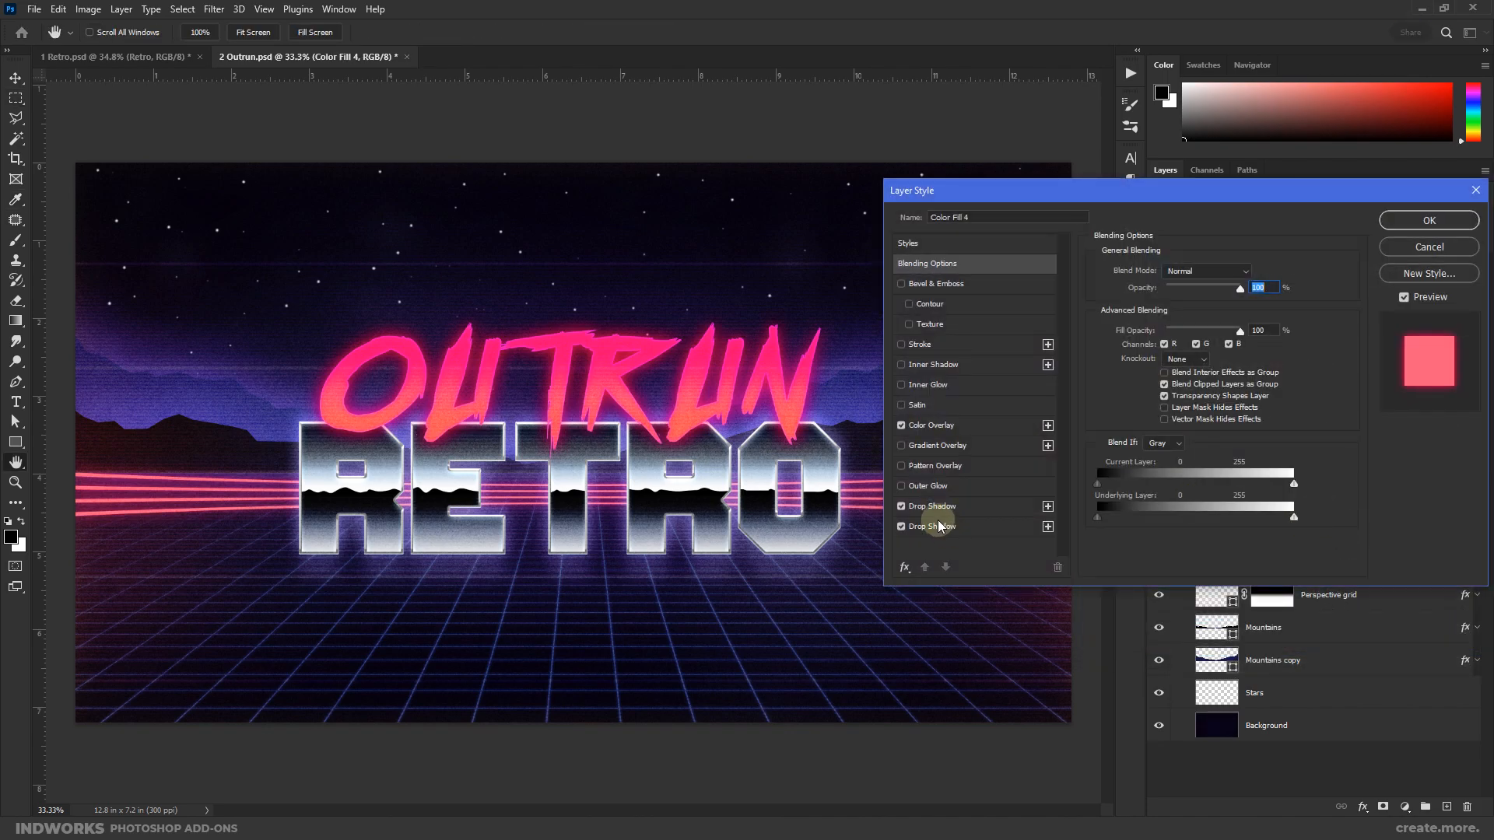
Step: In Color Fill 4's Layer Style, recolour the Drop Shadow from pink to blue-violet #665ff0
click(930, 425)
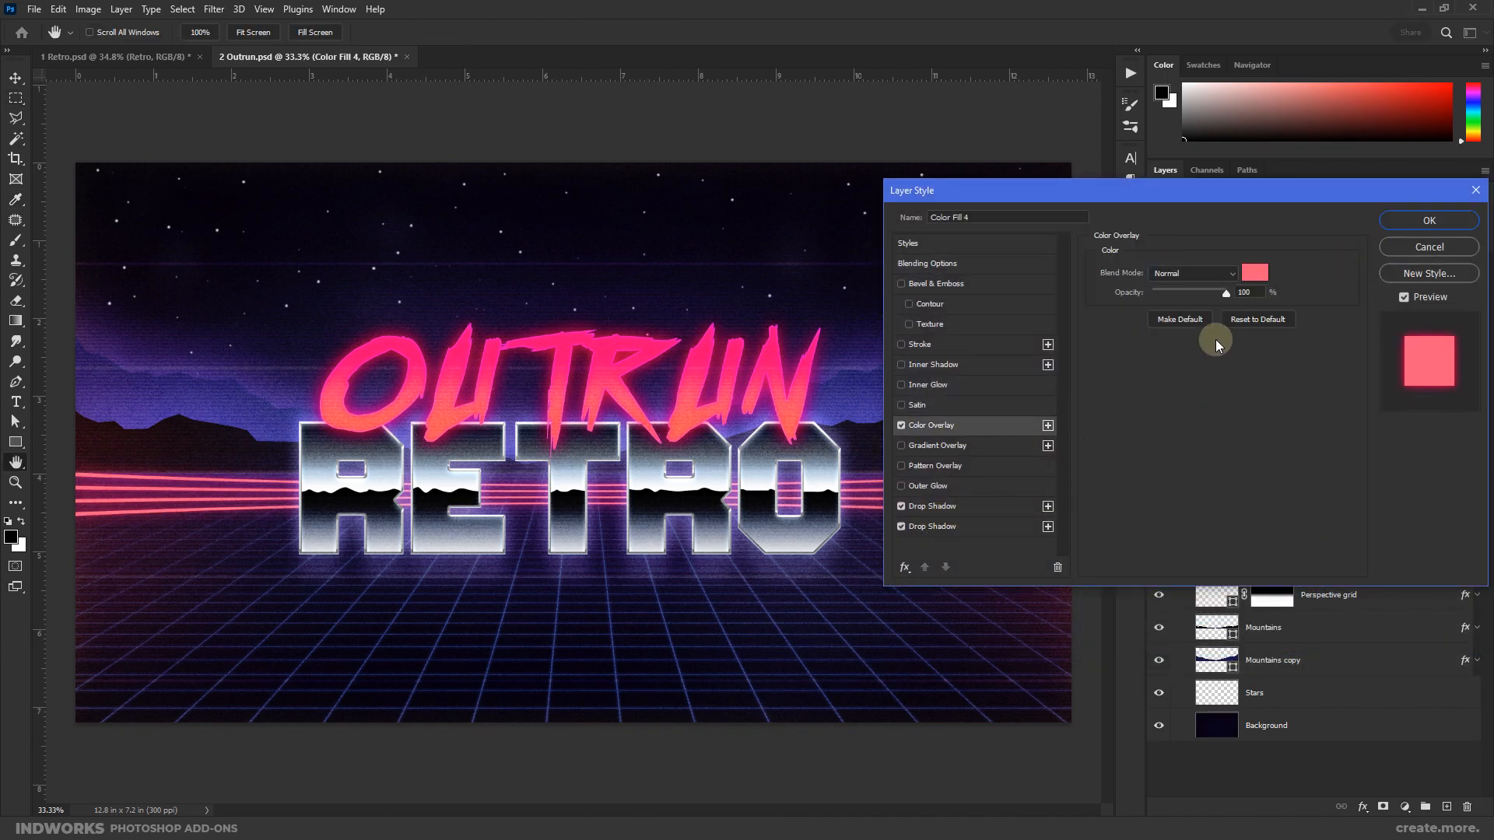
click(1255, 272)
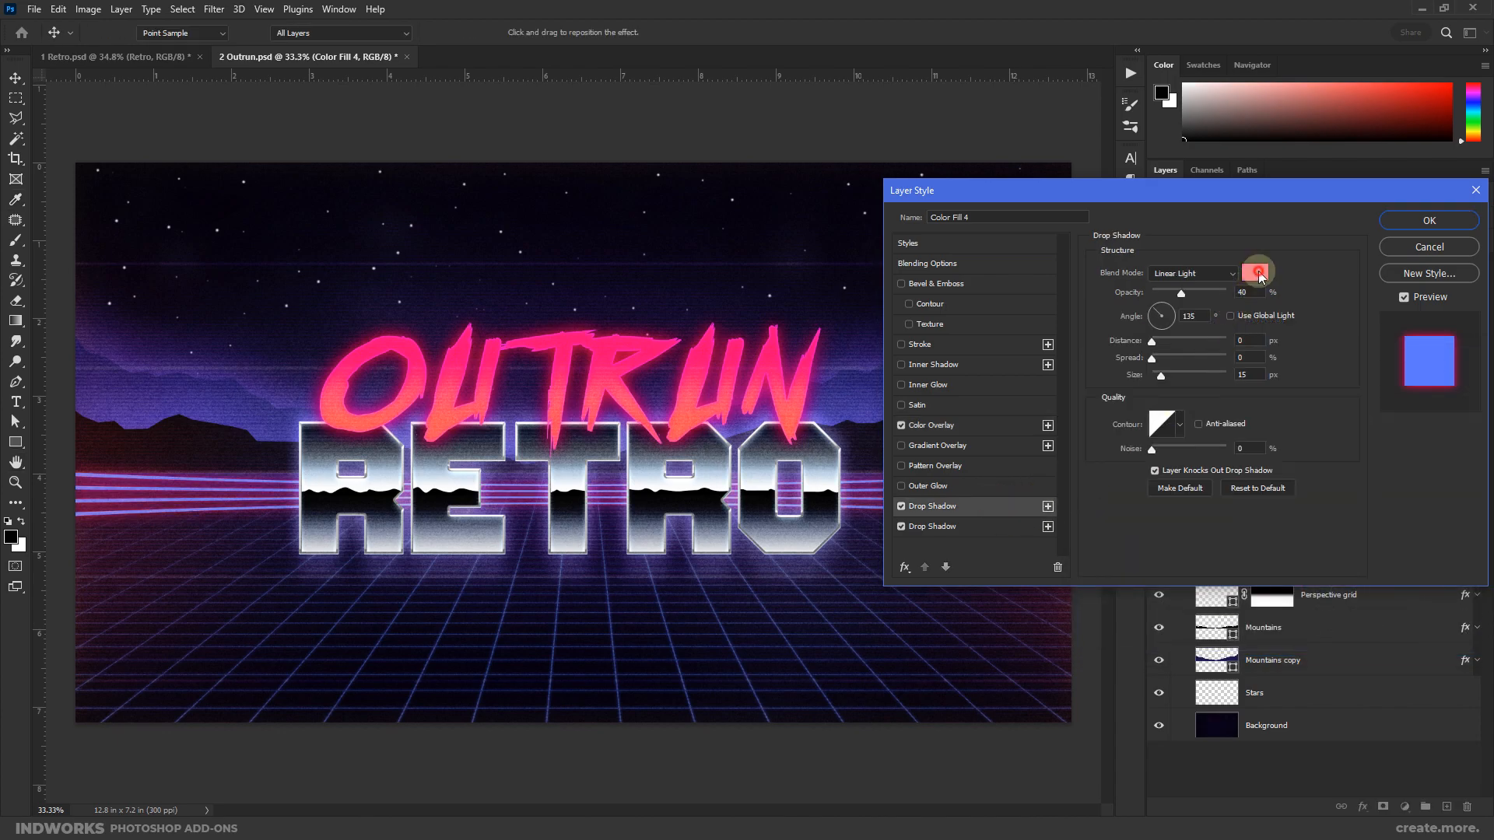
click(1256, 272)
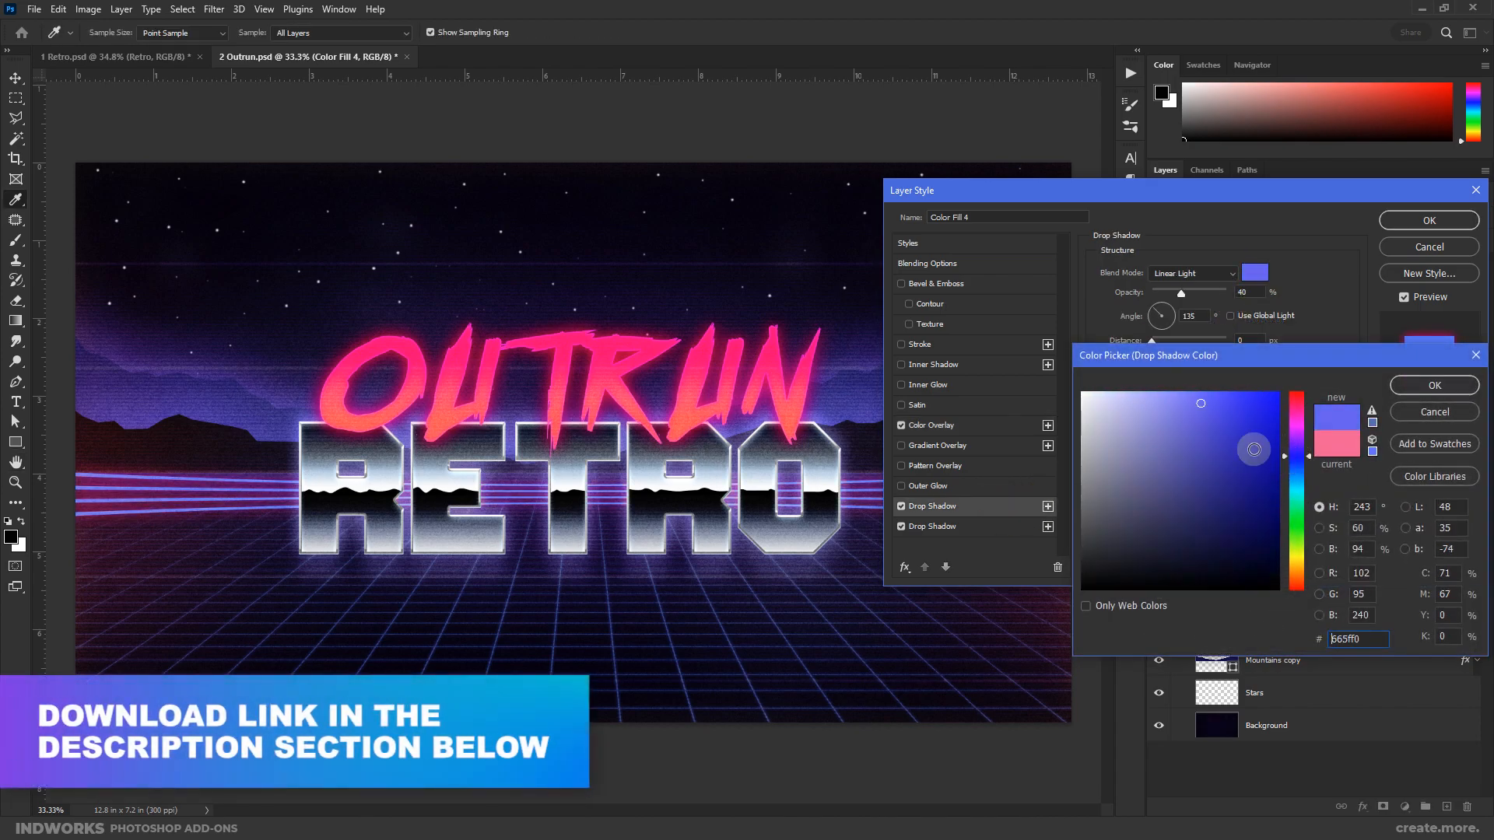